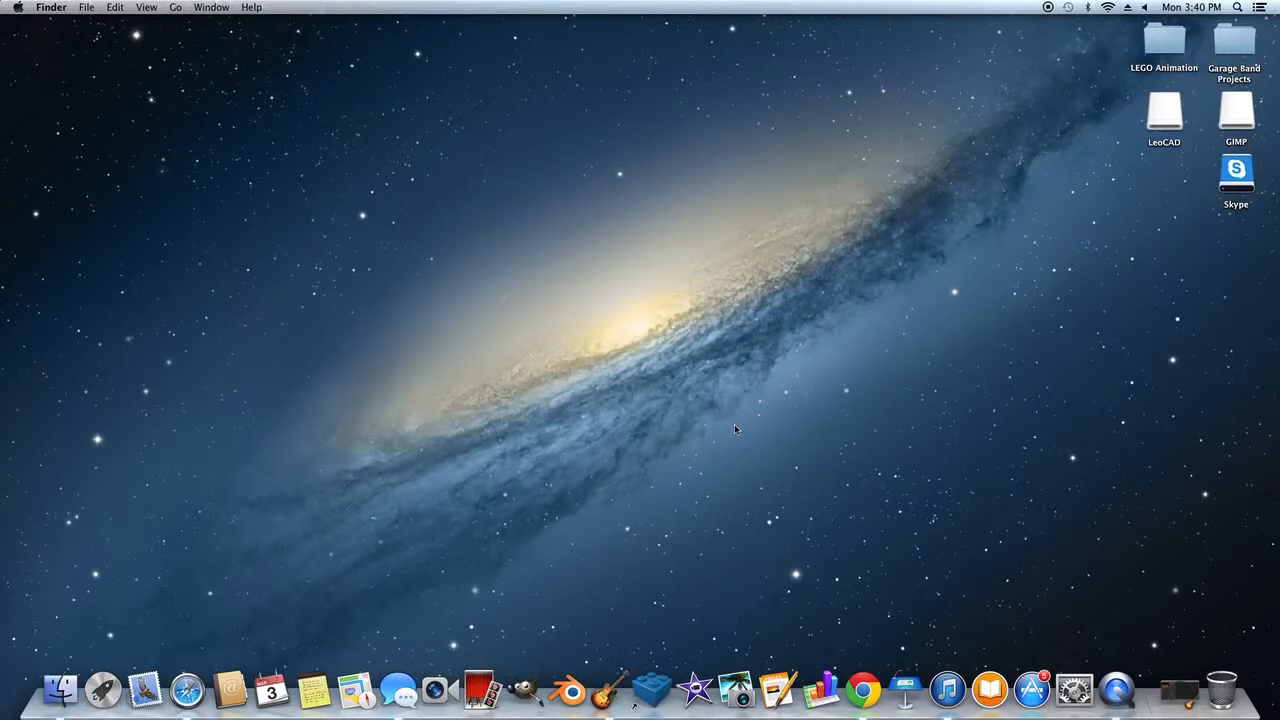
mouse_move(956, 488)
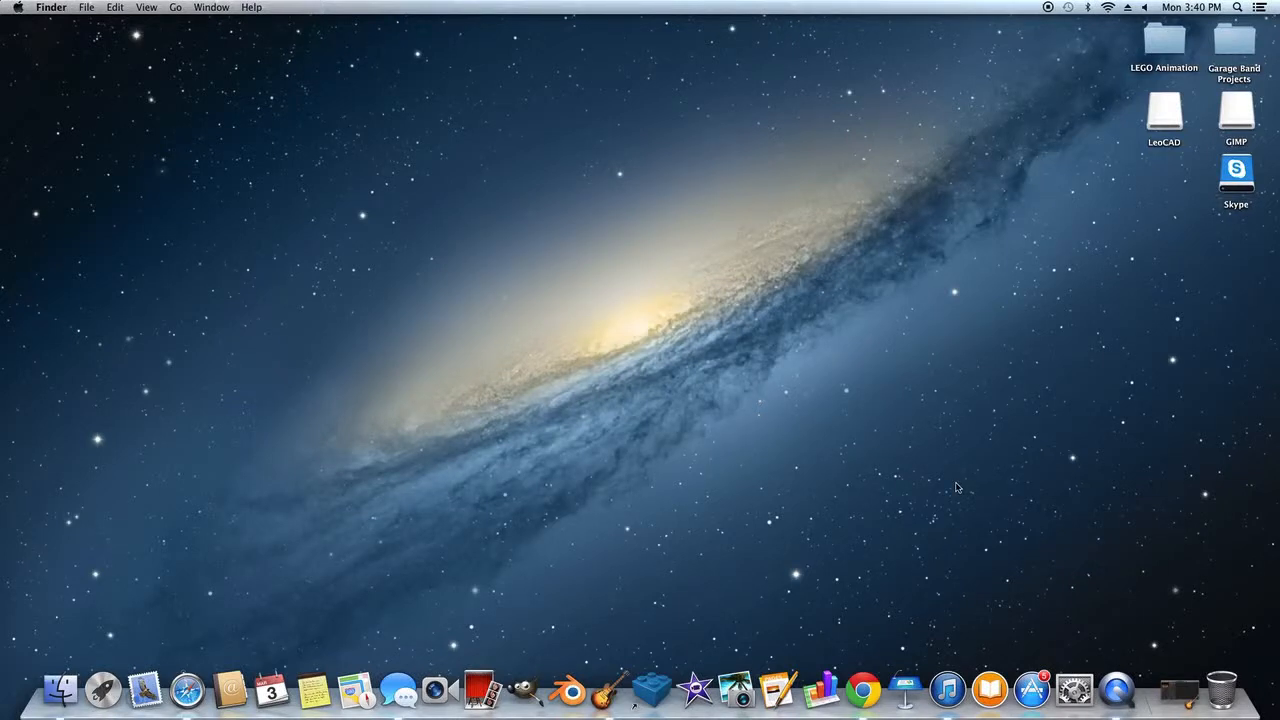
mouse_move(984, 488)
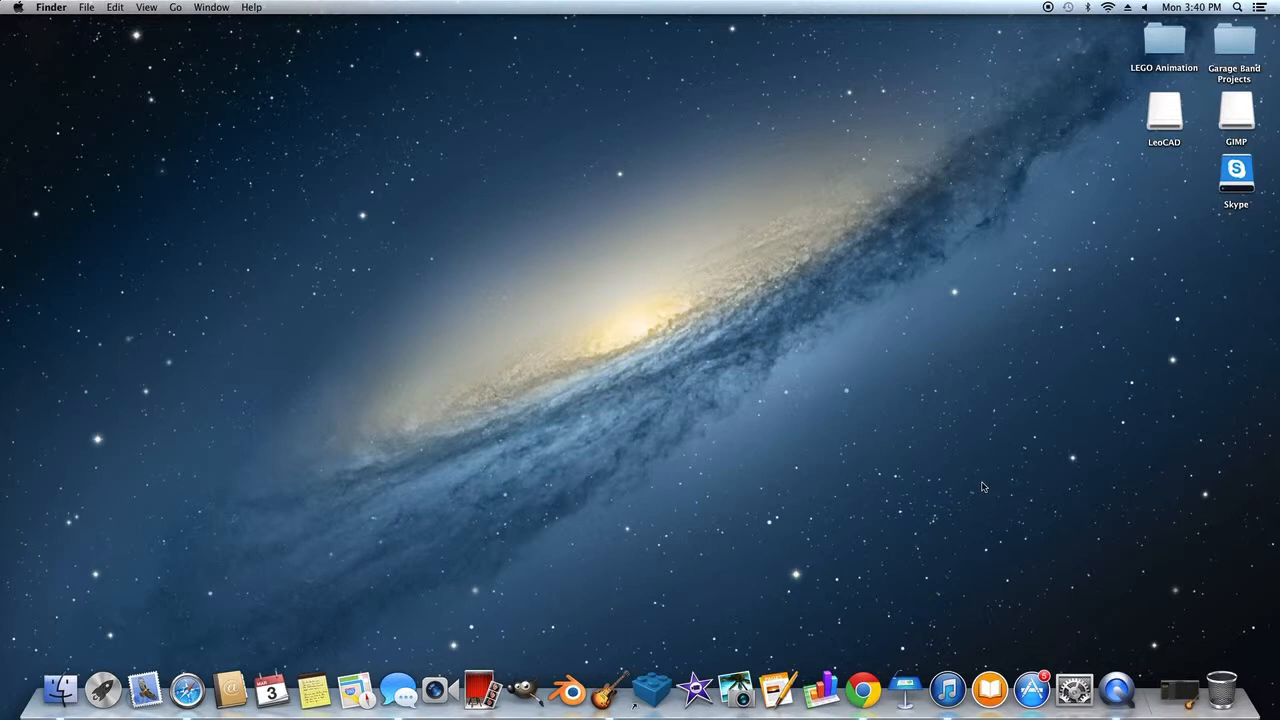
mouse_move(976, 454)
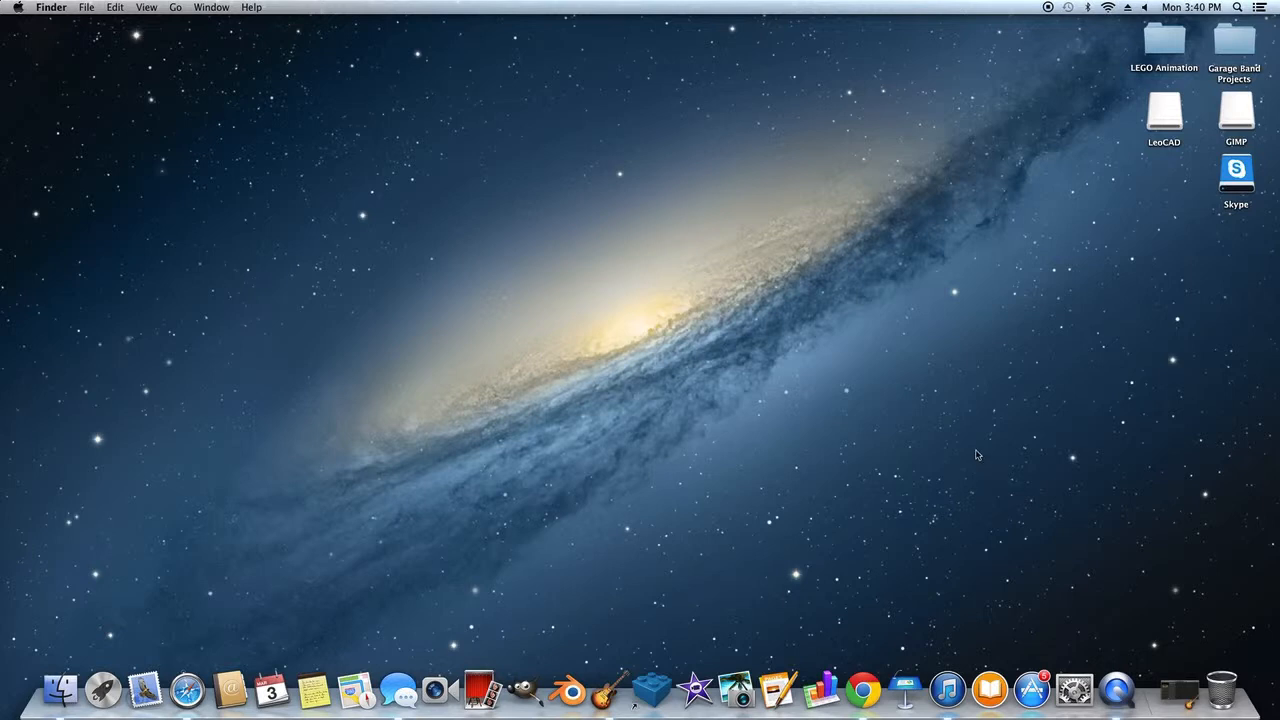
mouse_move(948, 446)
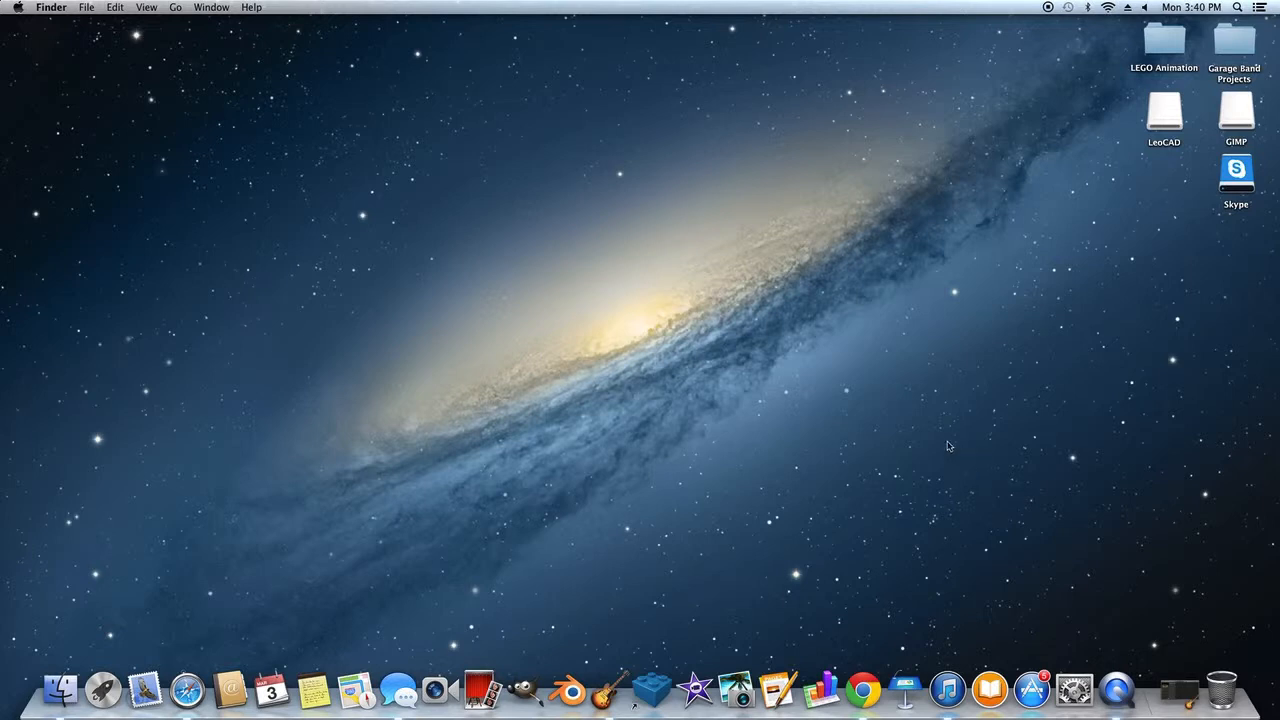
mouse_move(976, 436)
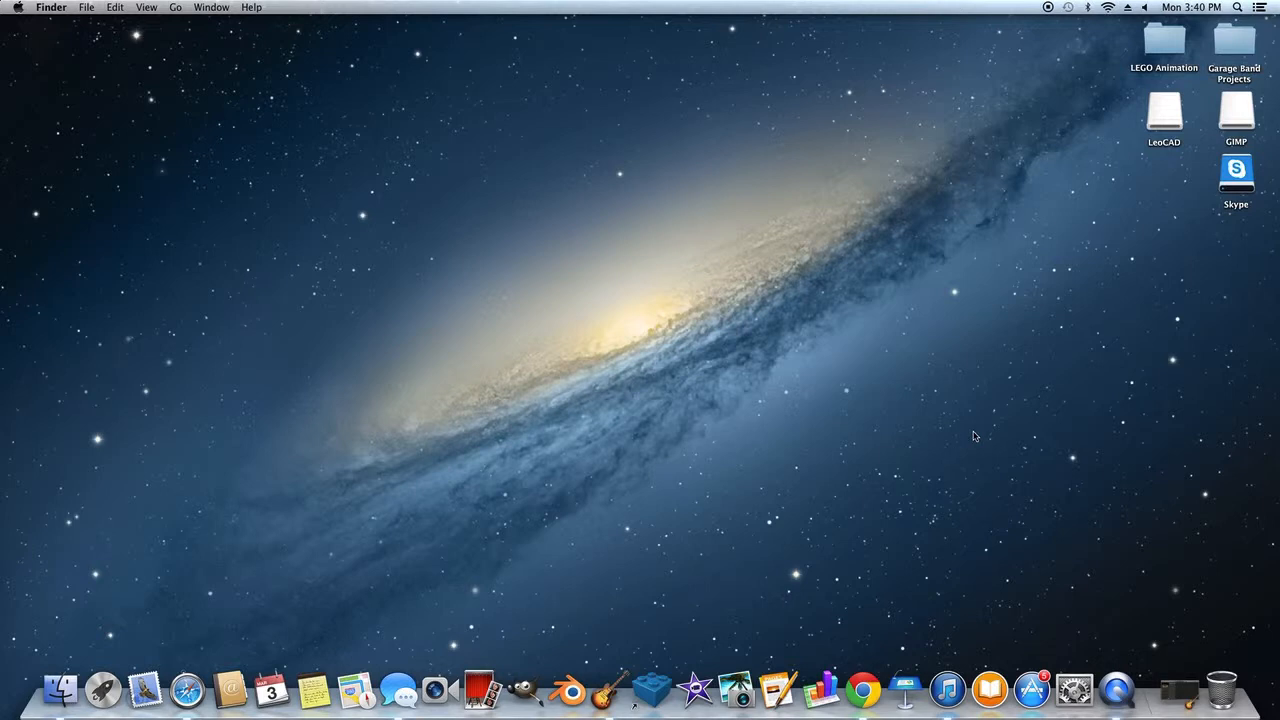
mouse_move(984, 420)
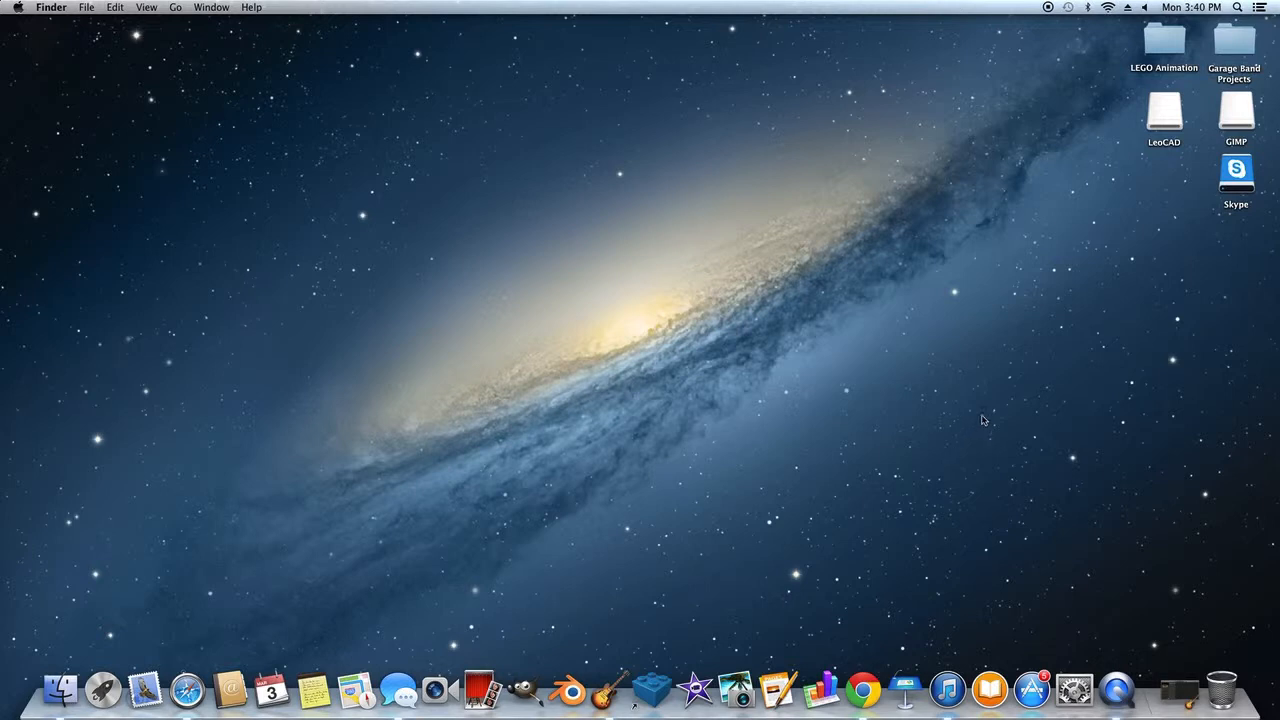
mouse_move(988, 466)
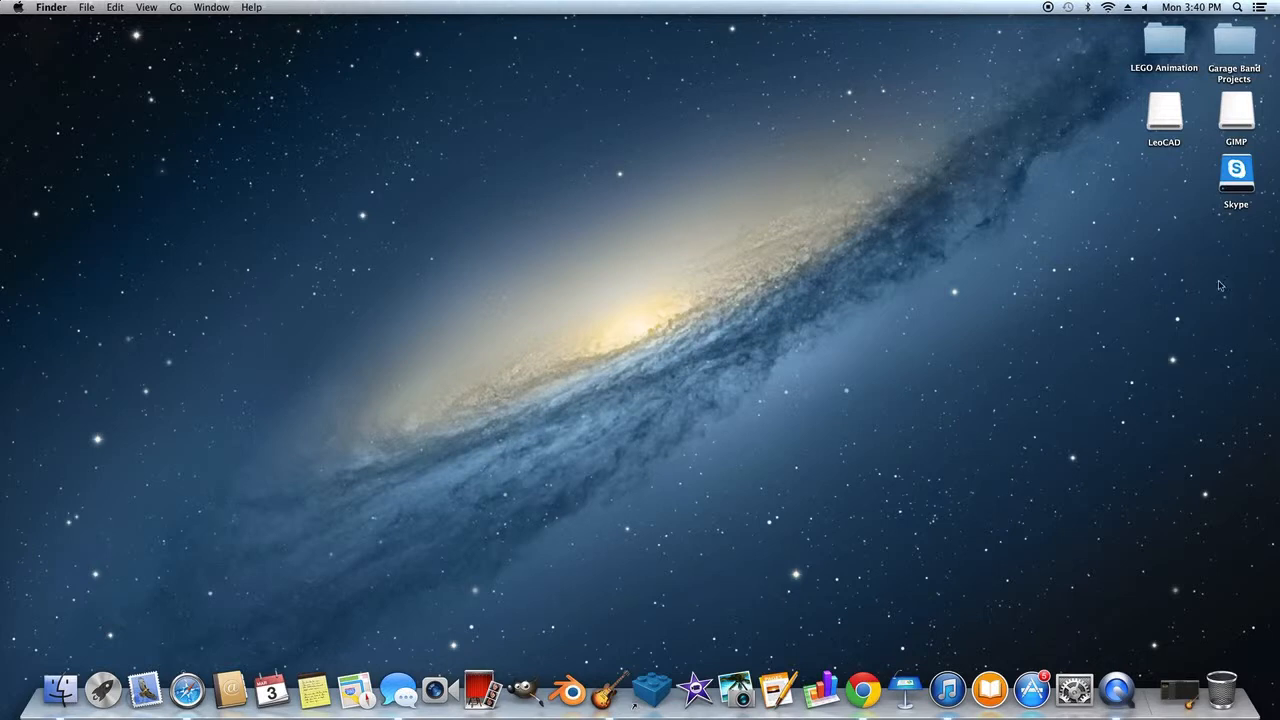
mouse_move(610, 690)
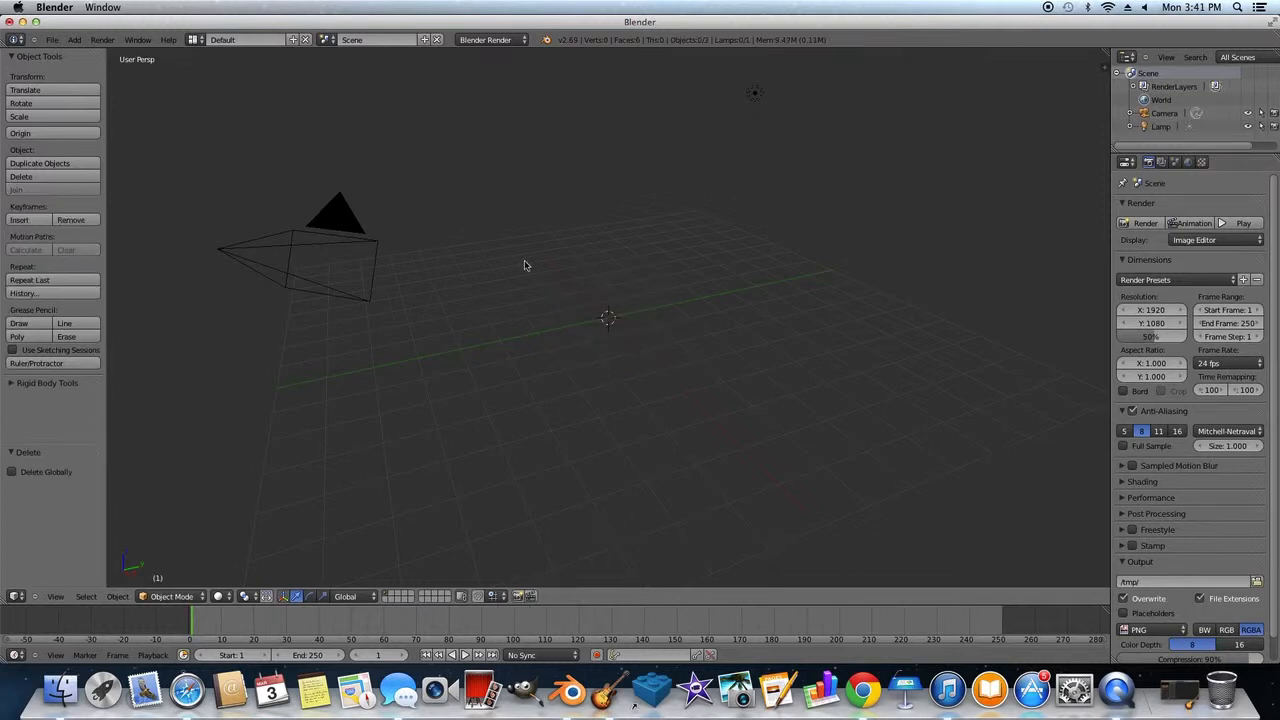
mouse_move(470, 260)
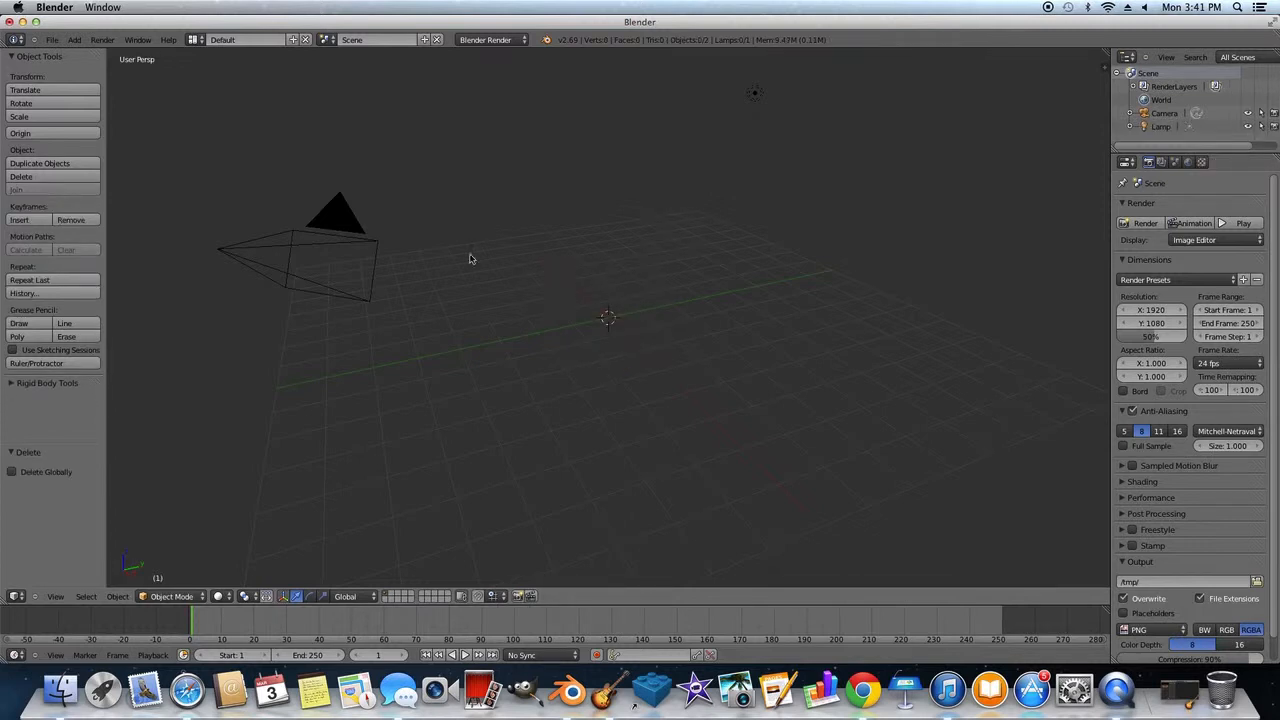
Add a NURBS path curve to the scene at the 3D cursor.
left_click(74, 40)
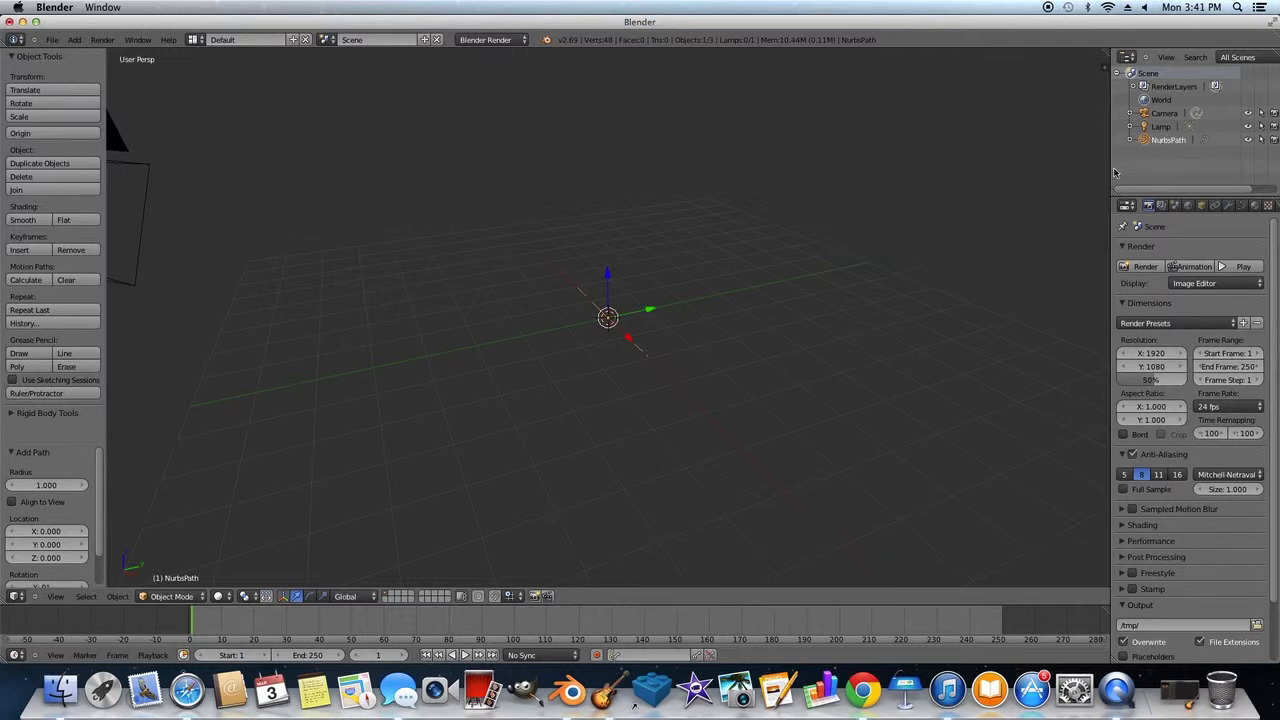
In Edit Mode, stretch and bend the path's control points into a long, gently curving flight path.
left_click(1212, 206)
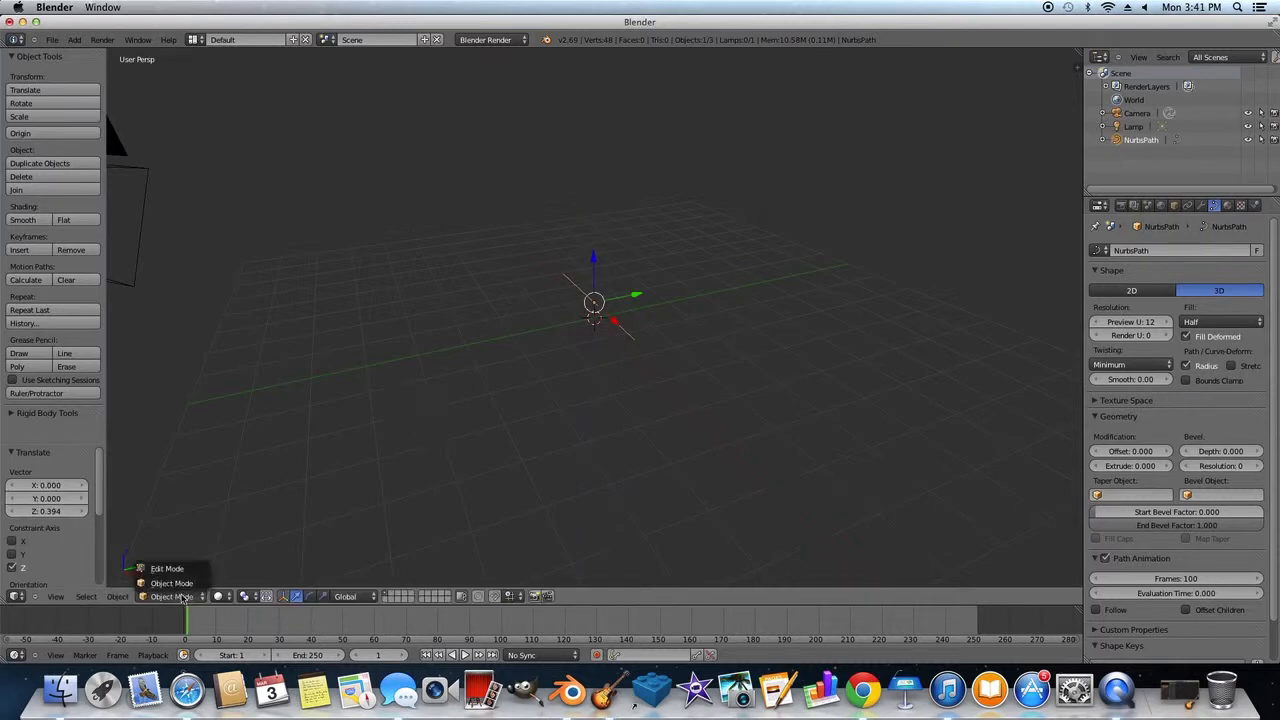
left_click(168, 568)
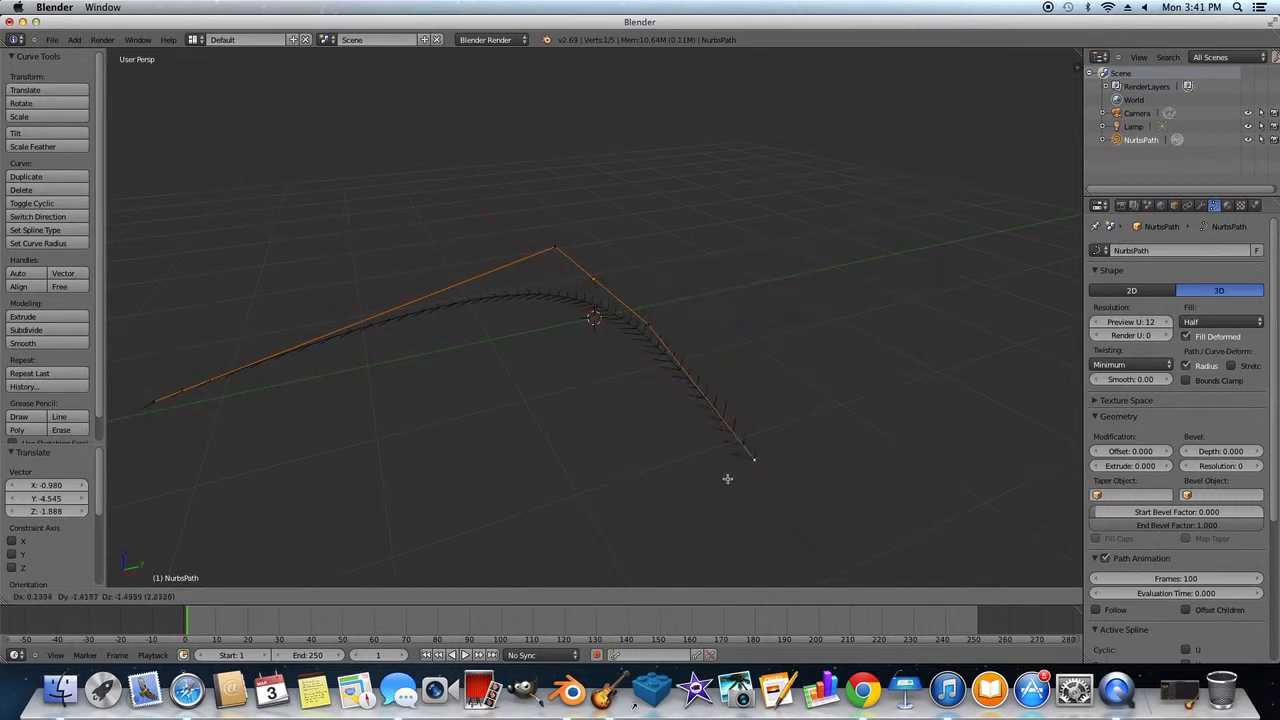
left_click_drag(752, 458, 856, 340)
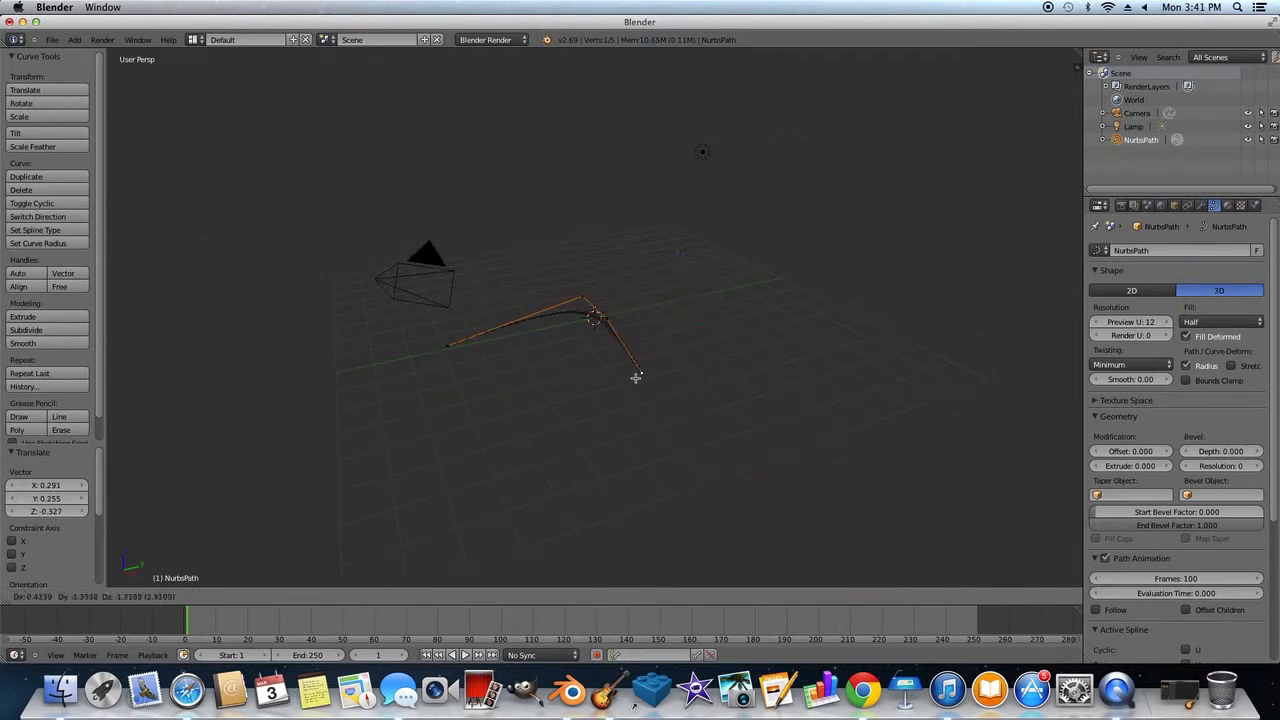
left_click_drag(636, 376, 684, 162)
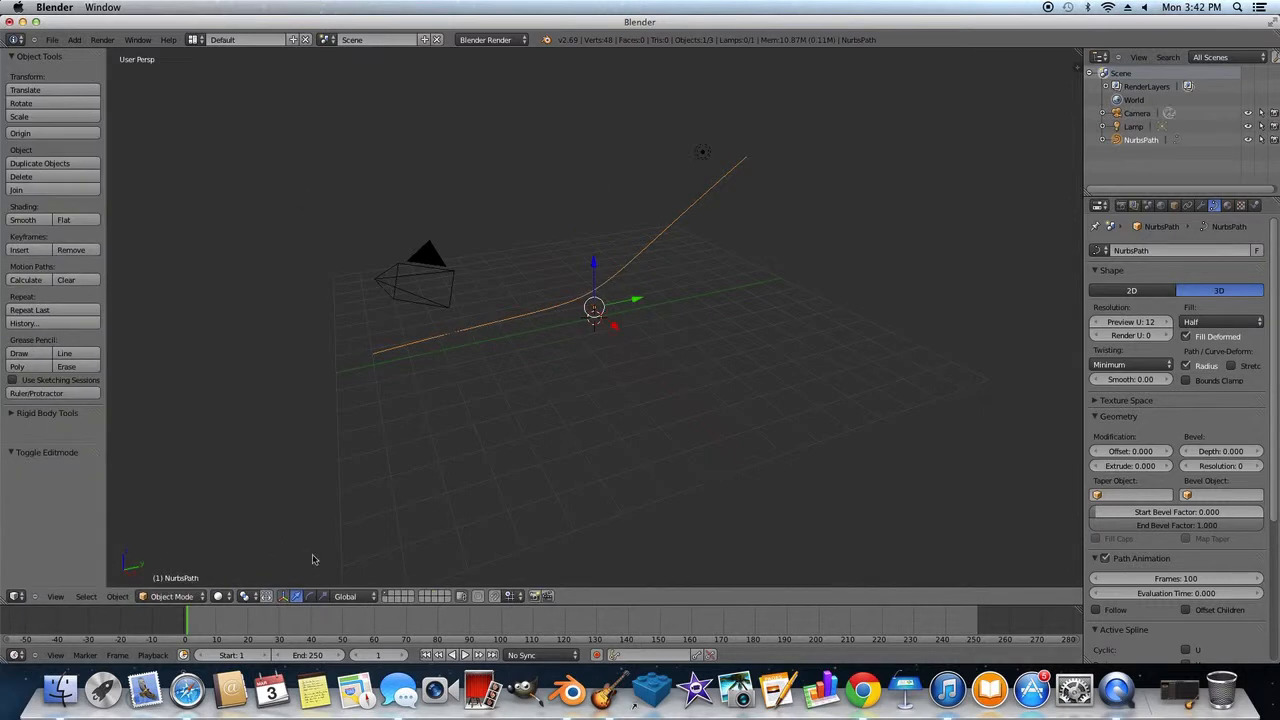
mouse_move(472, 264)
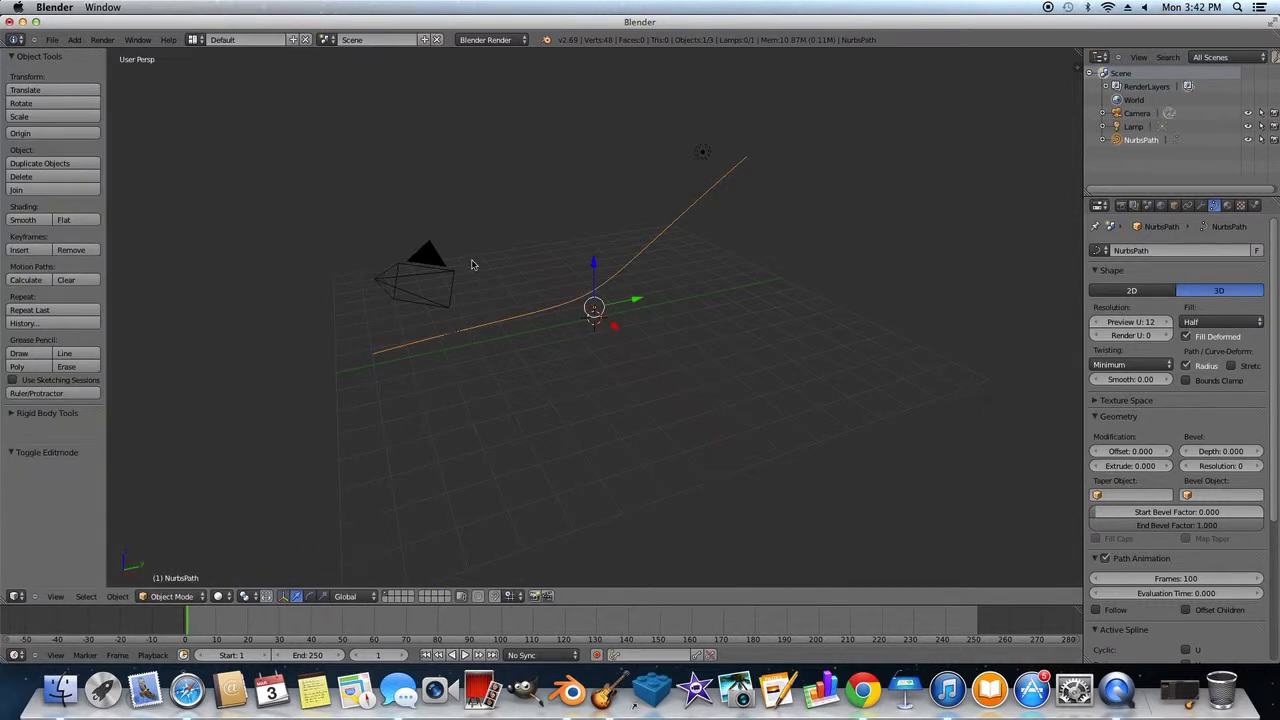
Set the path's origin to its geometry and move the path to a new spot in the scene.
left_click(20, 132)
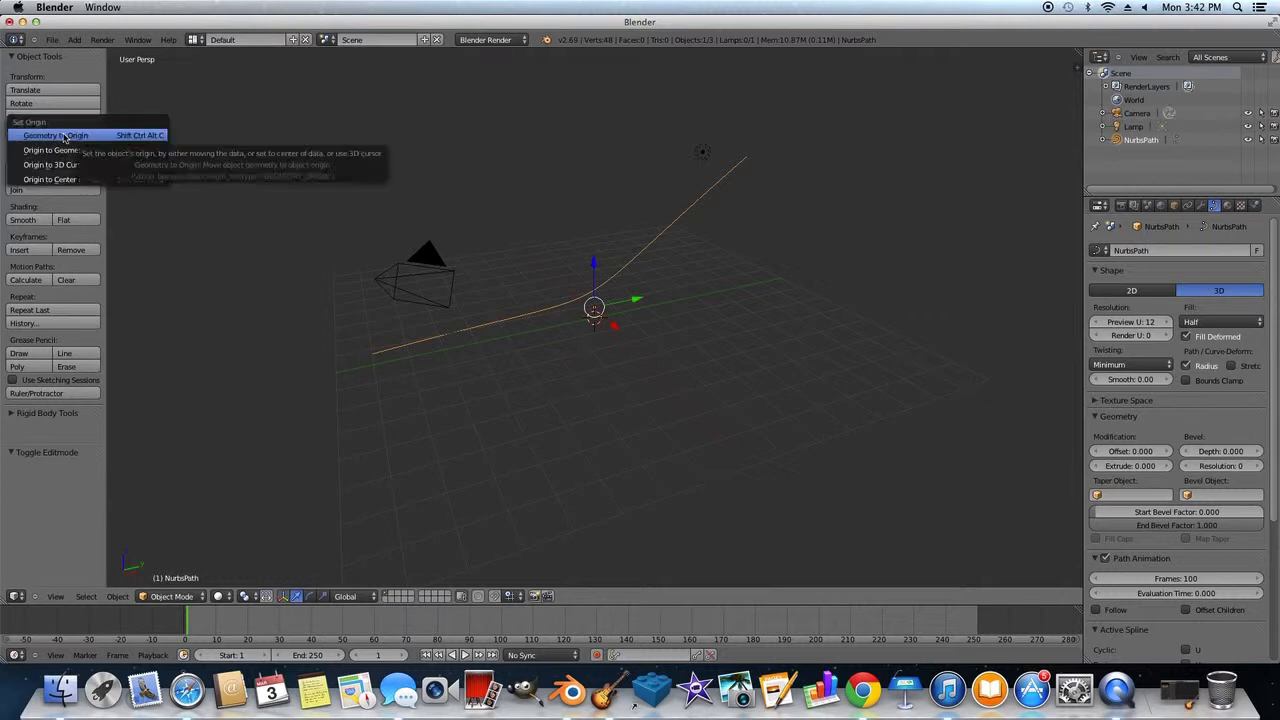
left_click(56, 136)
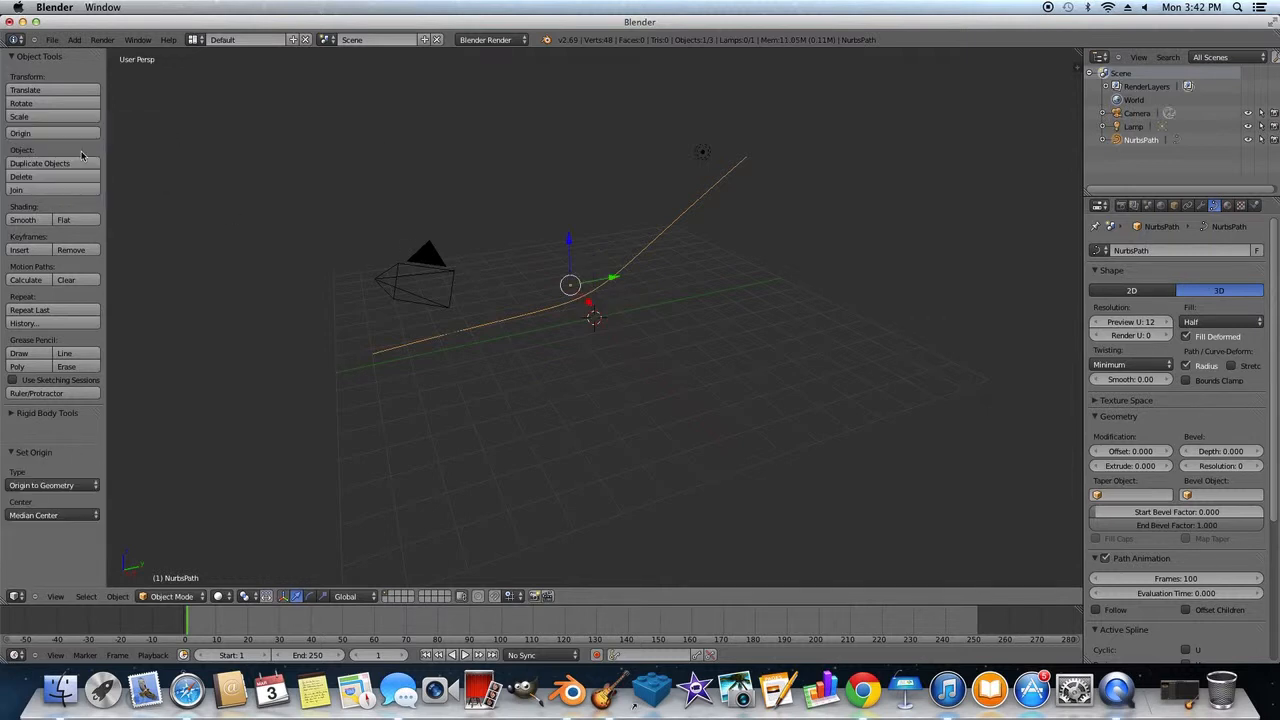
left_click_drag(570, 284, 624, 316)
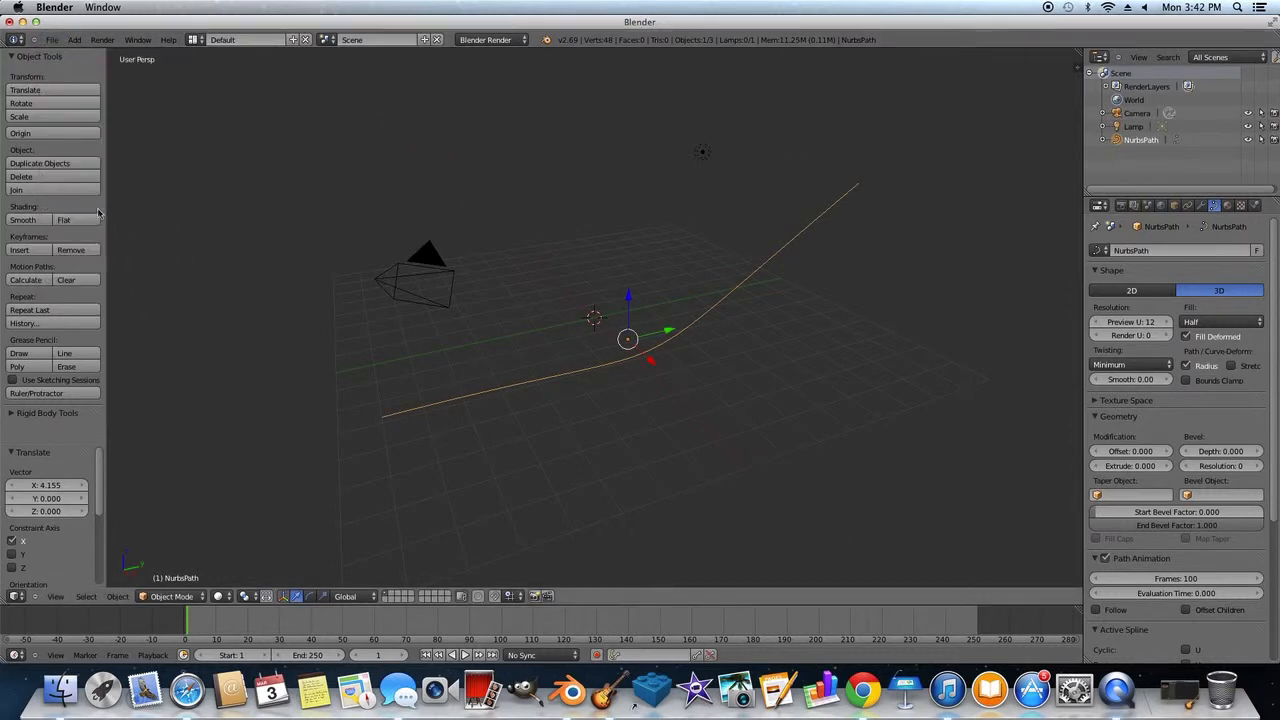
left_click(52, 40)
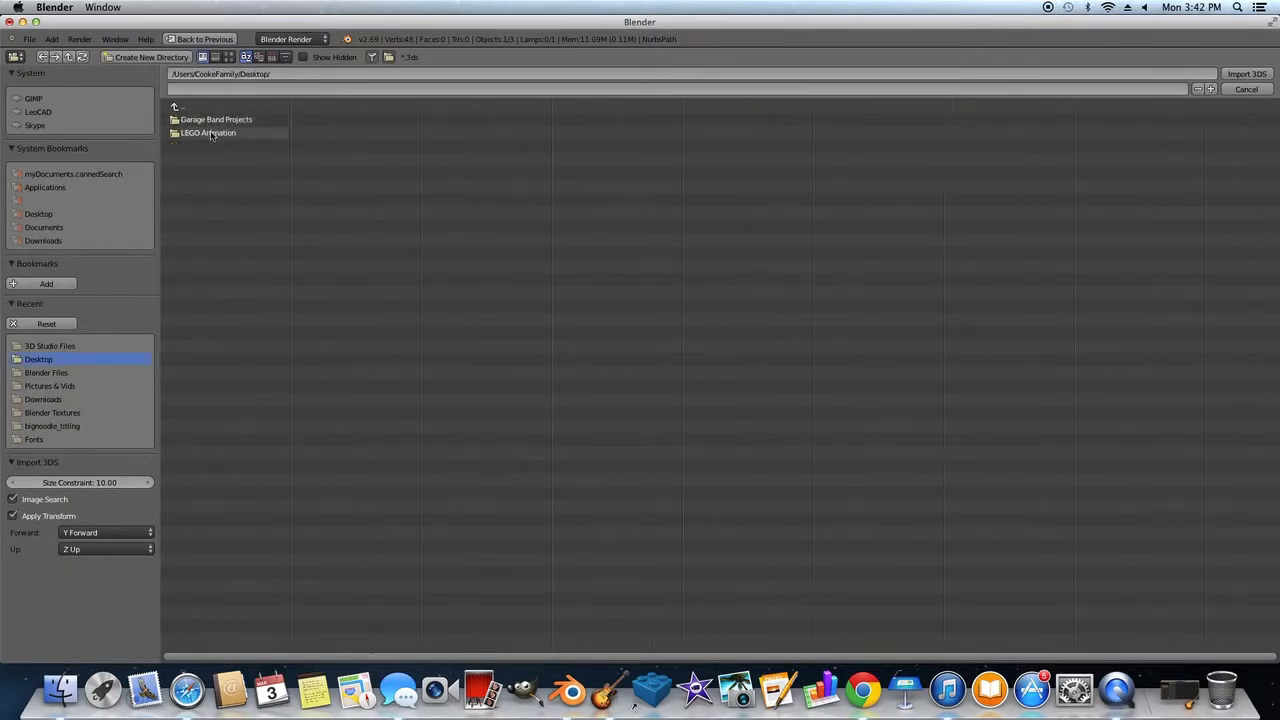
Browse LEGO Animation > 3D Studio Files and choose the Republic Gunship .3ds model.
double_click(208, 132)
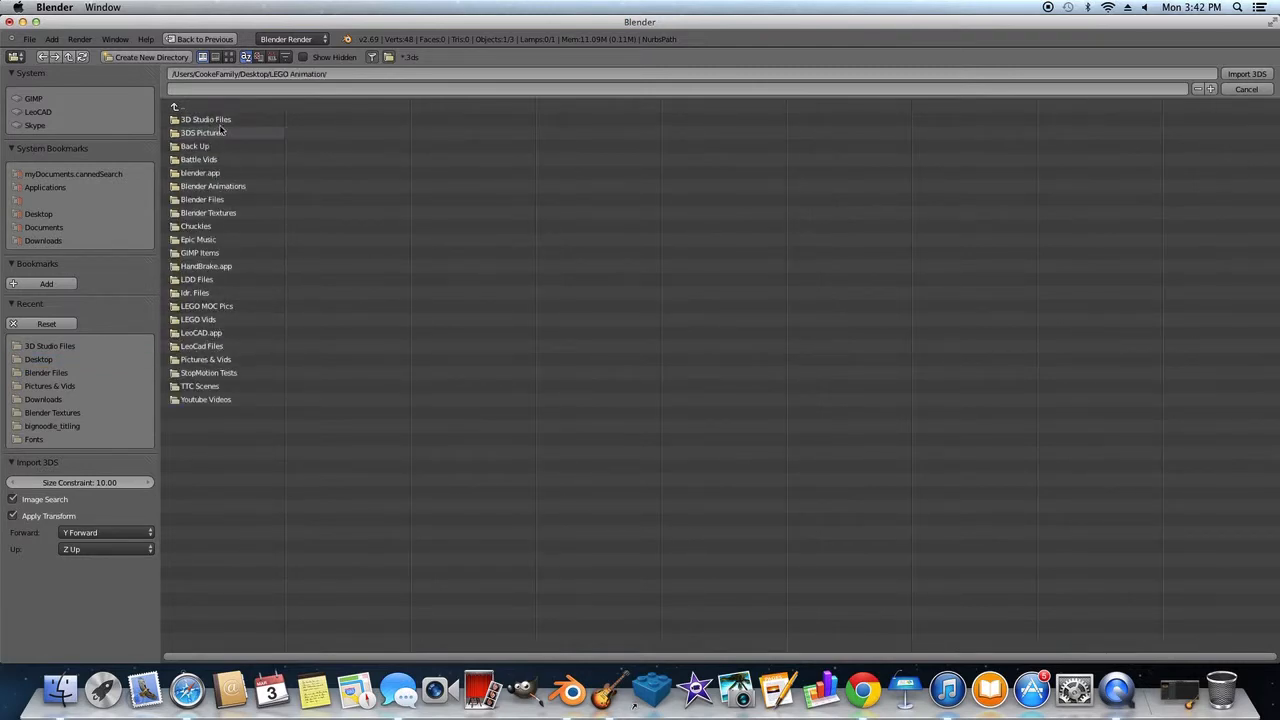
double_click(204, 120)
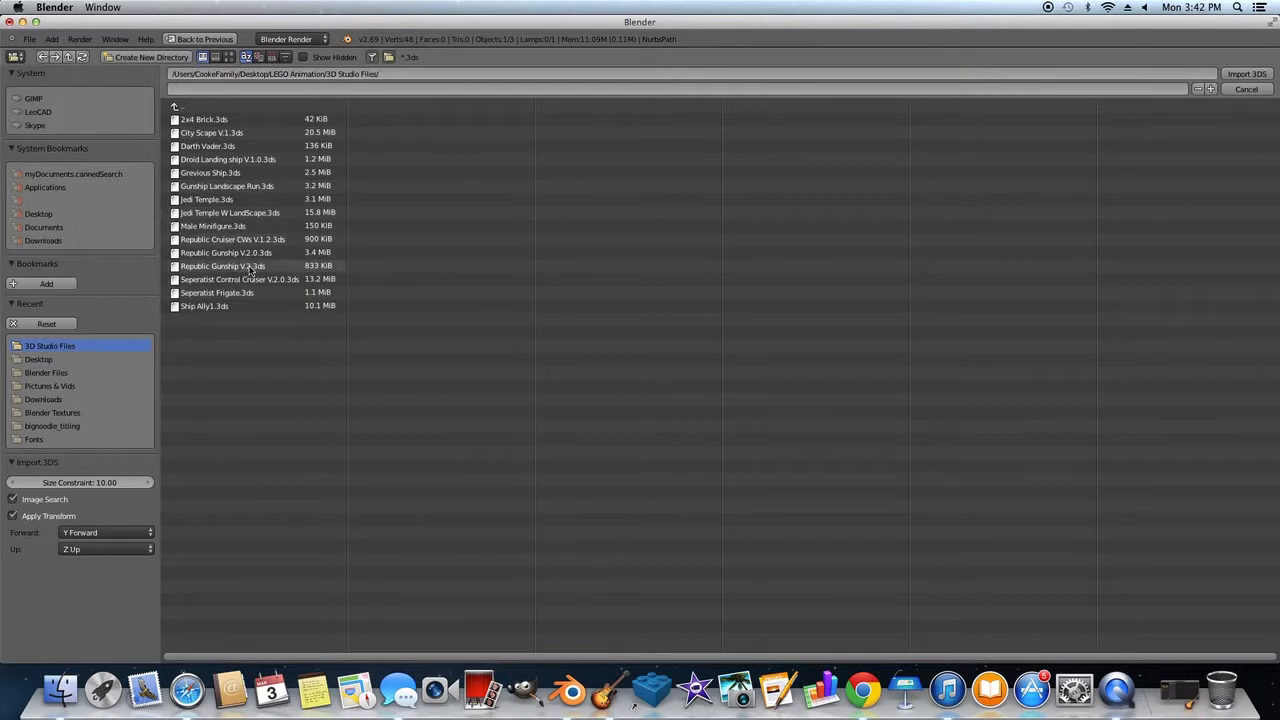
left_click(1246, 74)
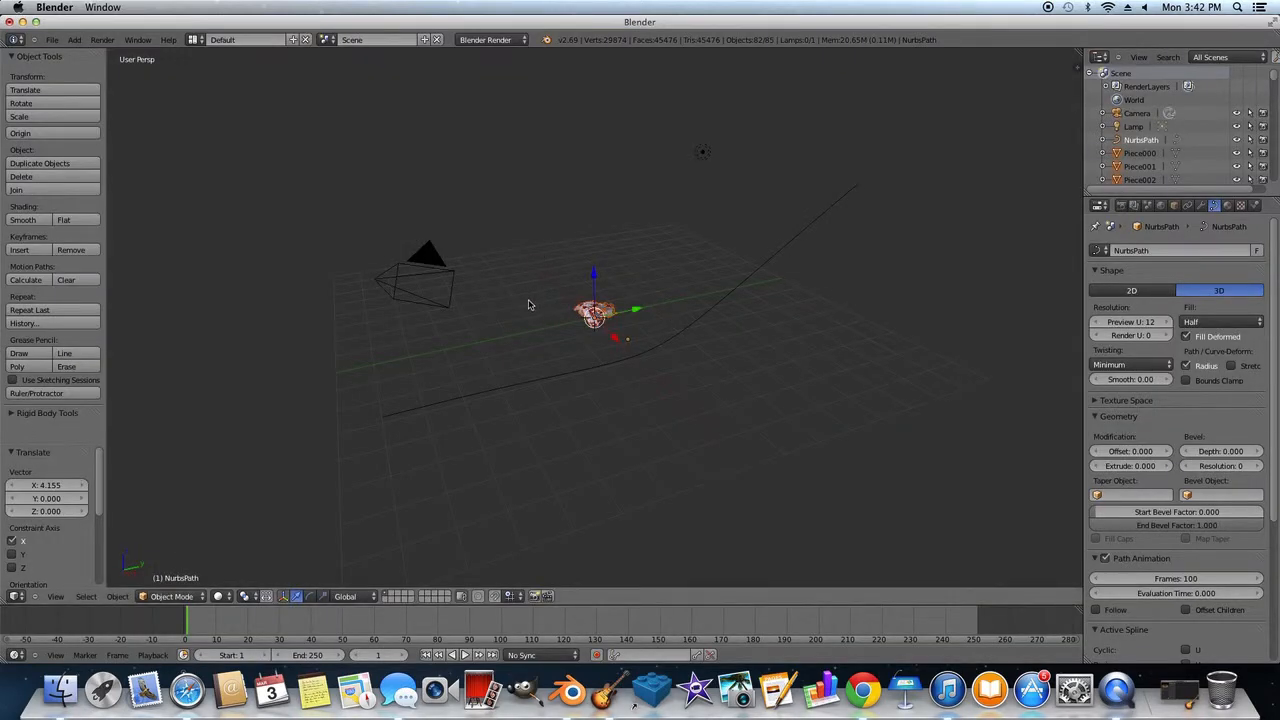
mouse_move(518, 336)
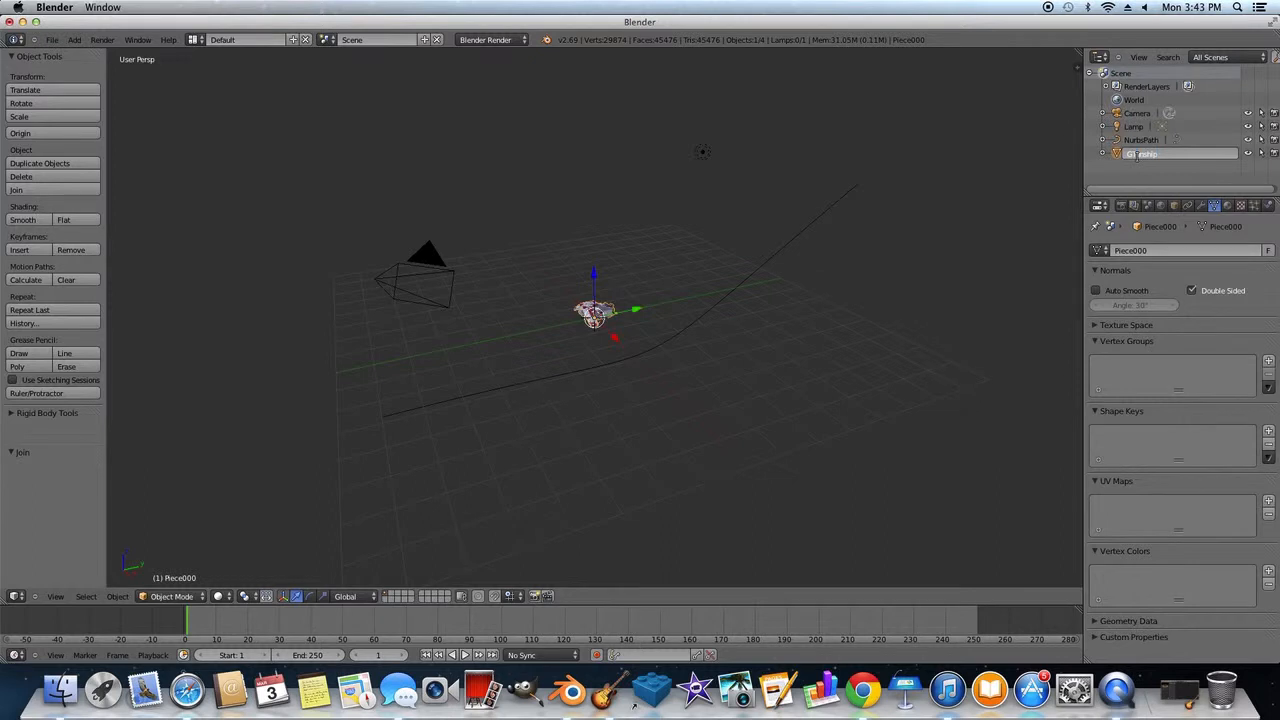
Name the model 'Gunship' and move it to the lower-left starting end of the curved path.
type("Gunship")
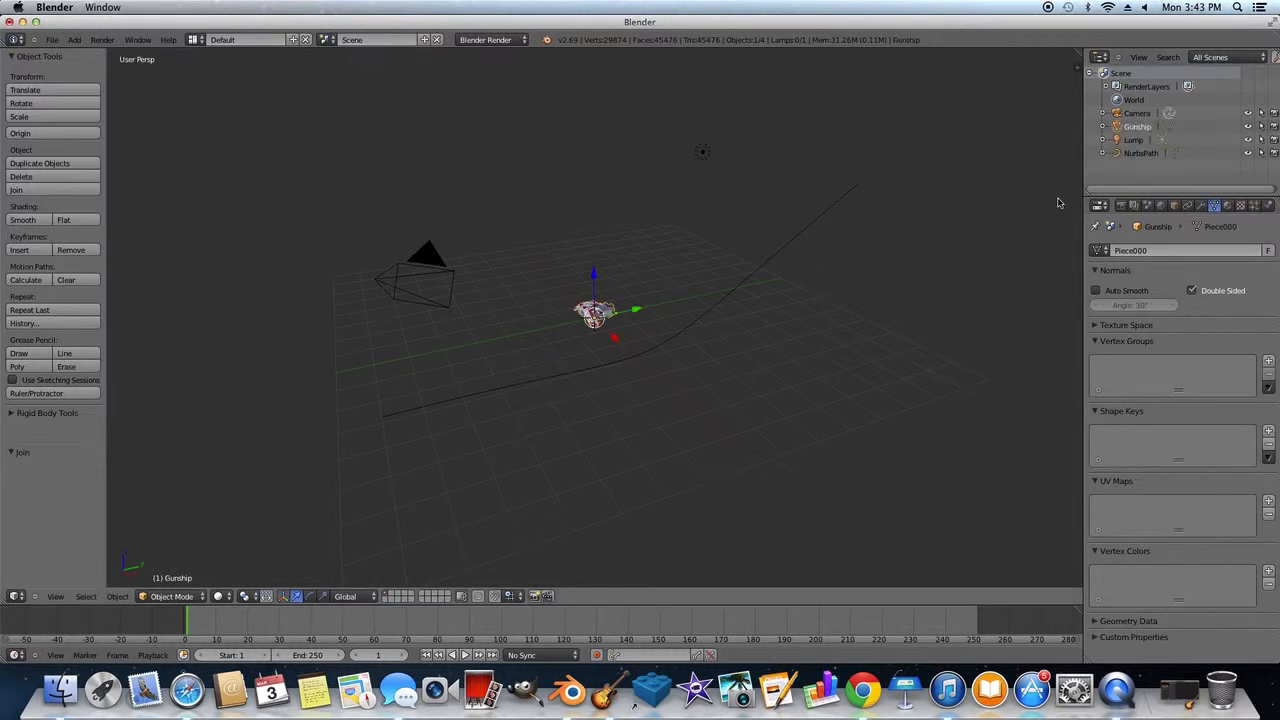
left_click_drag(596, 310, 470, 340)
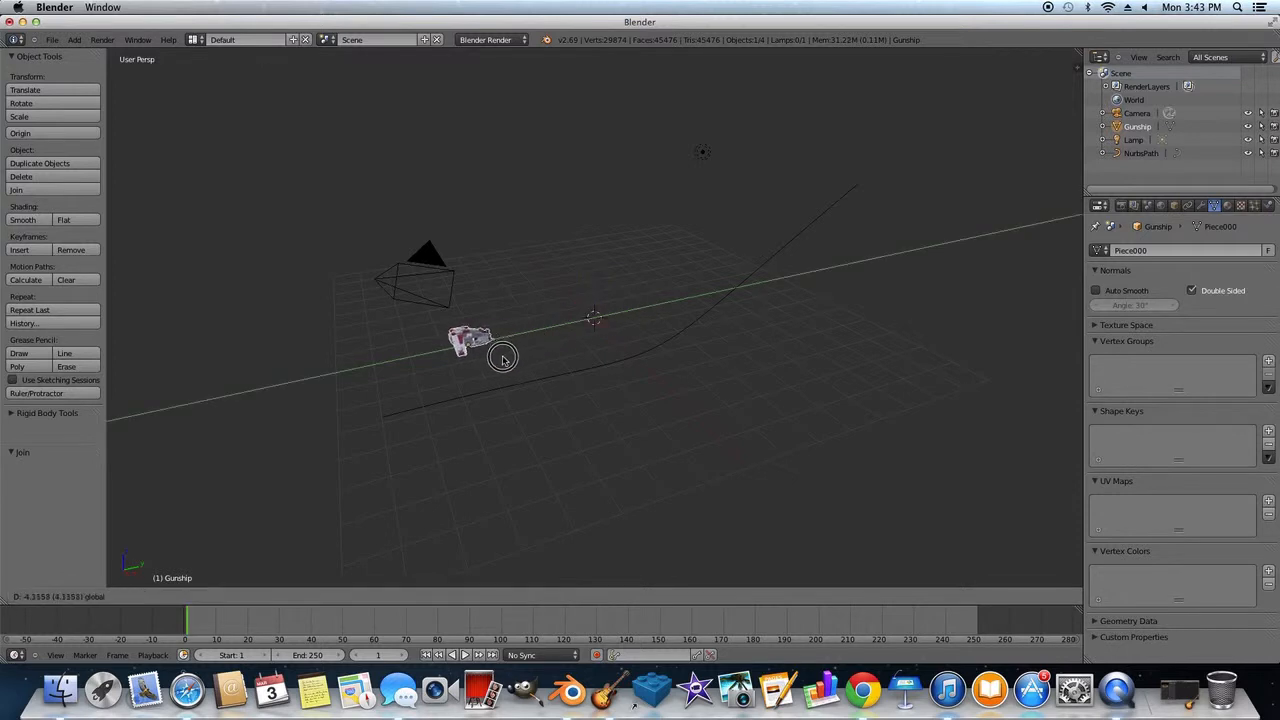
left_click_drag(470, 340, 420, 414)
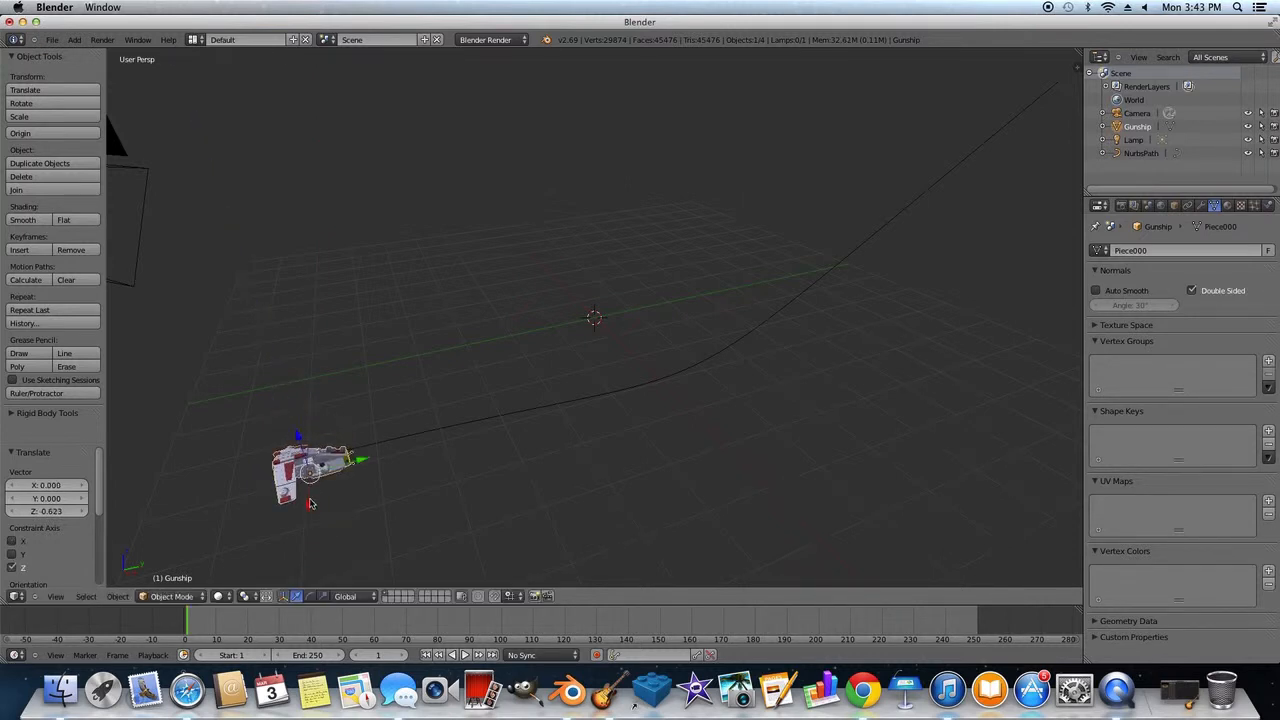
left_click_drag(310, 470, 312, 490)
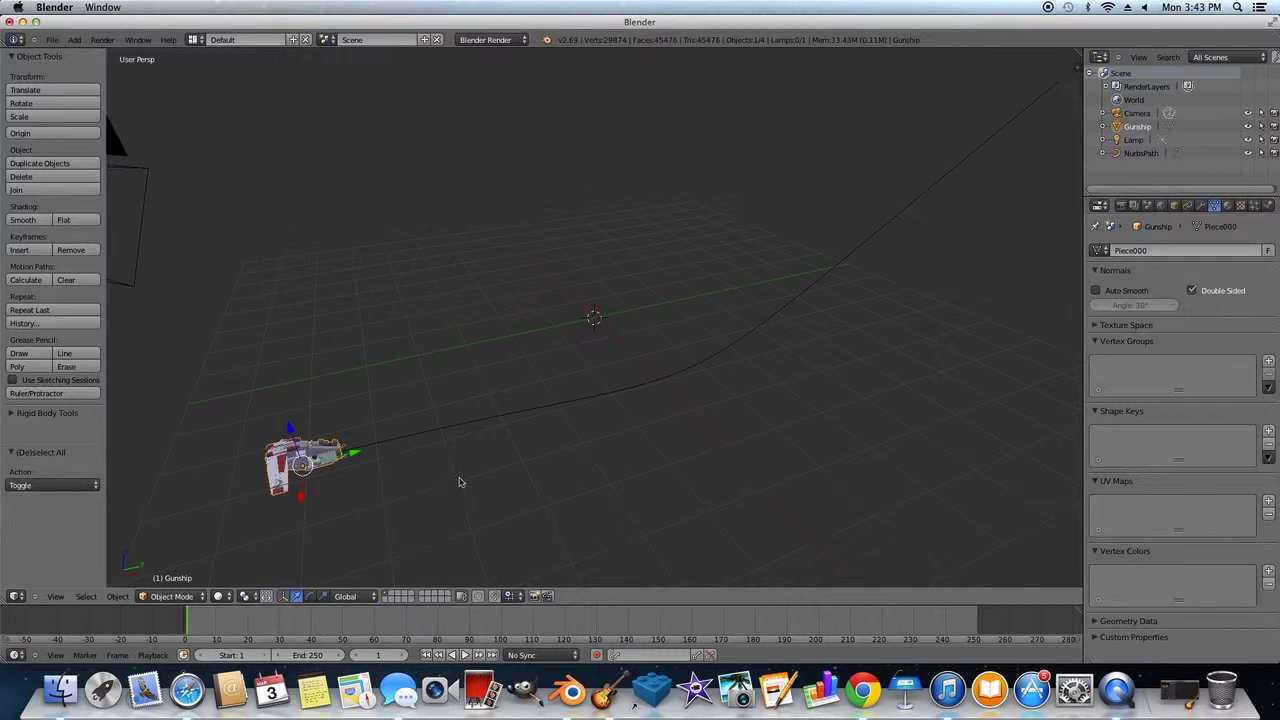
mouse_move(438, 444)
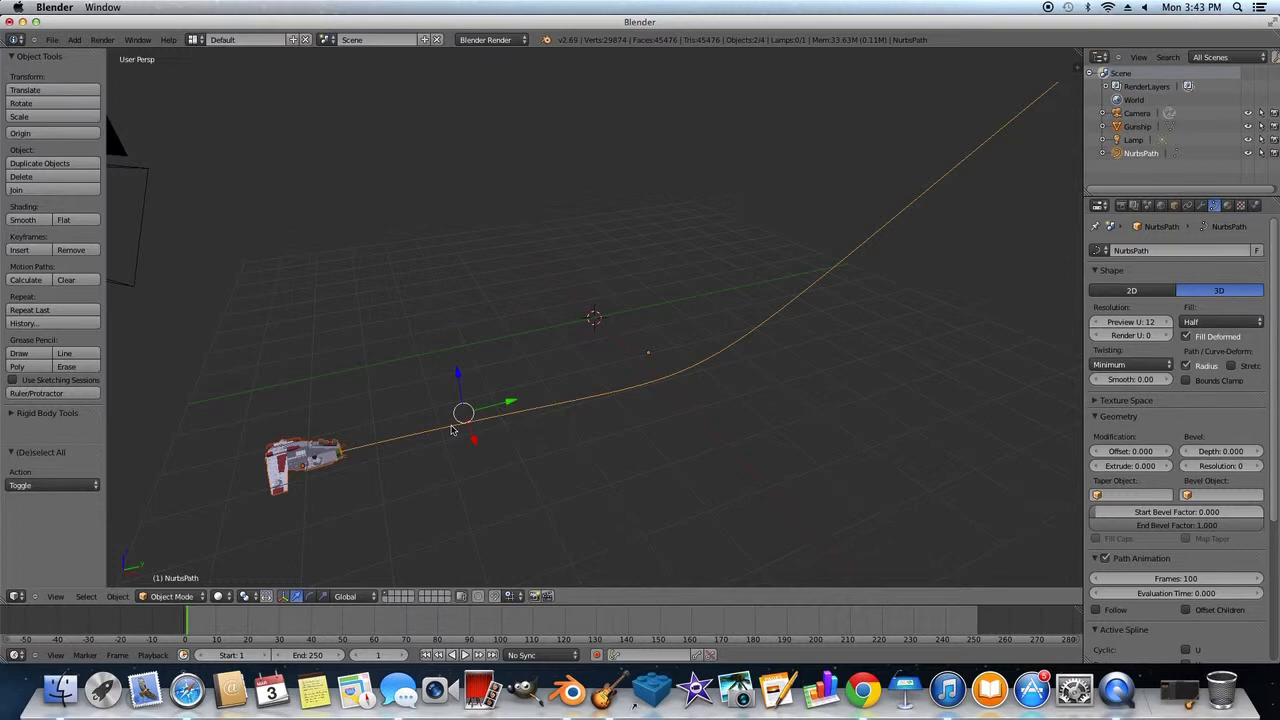
Parent the Gunship to the NURBS path with Follow Path via Ctrl+P.
key("ctrl+p")
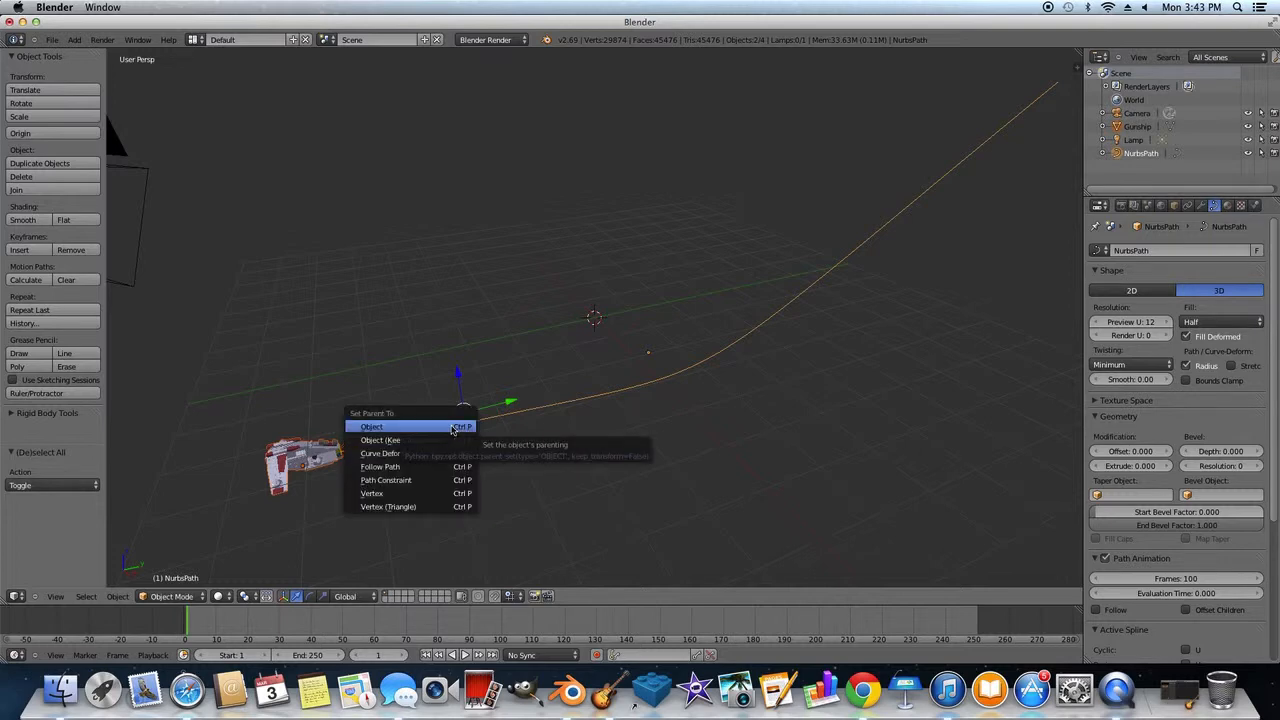
left_click(380, 466)
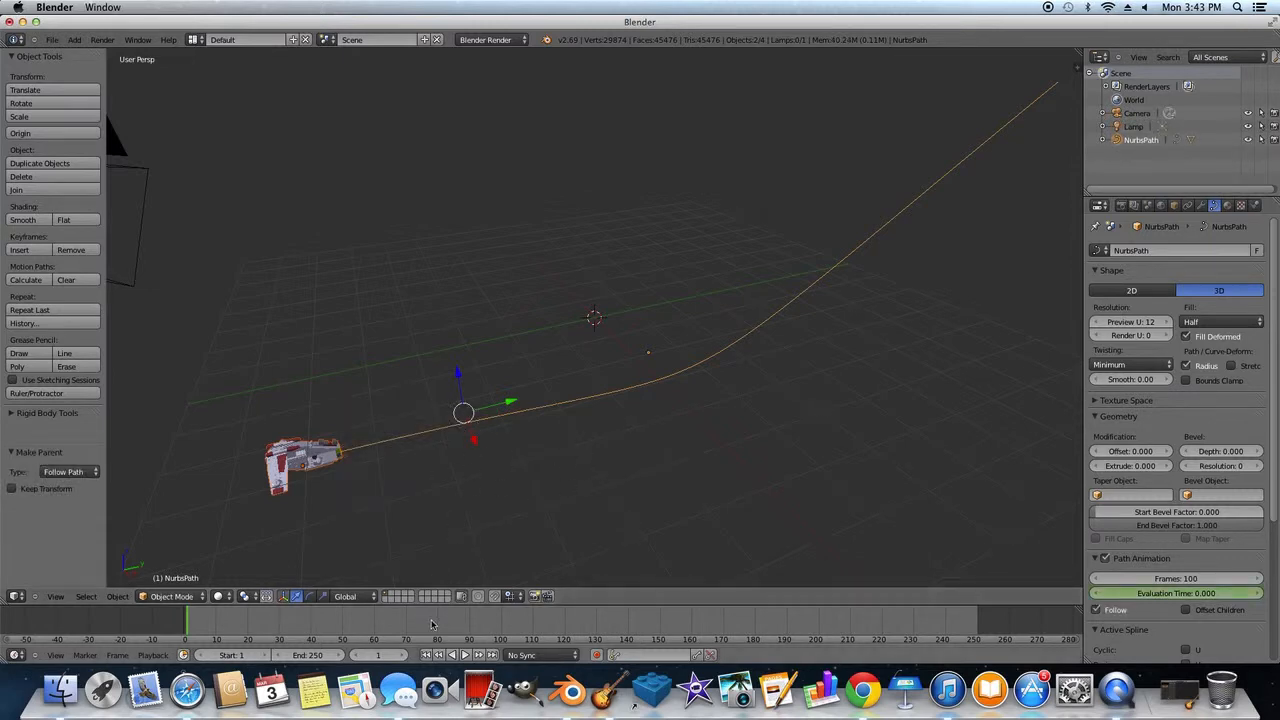
mouse_move(632, 614)
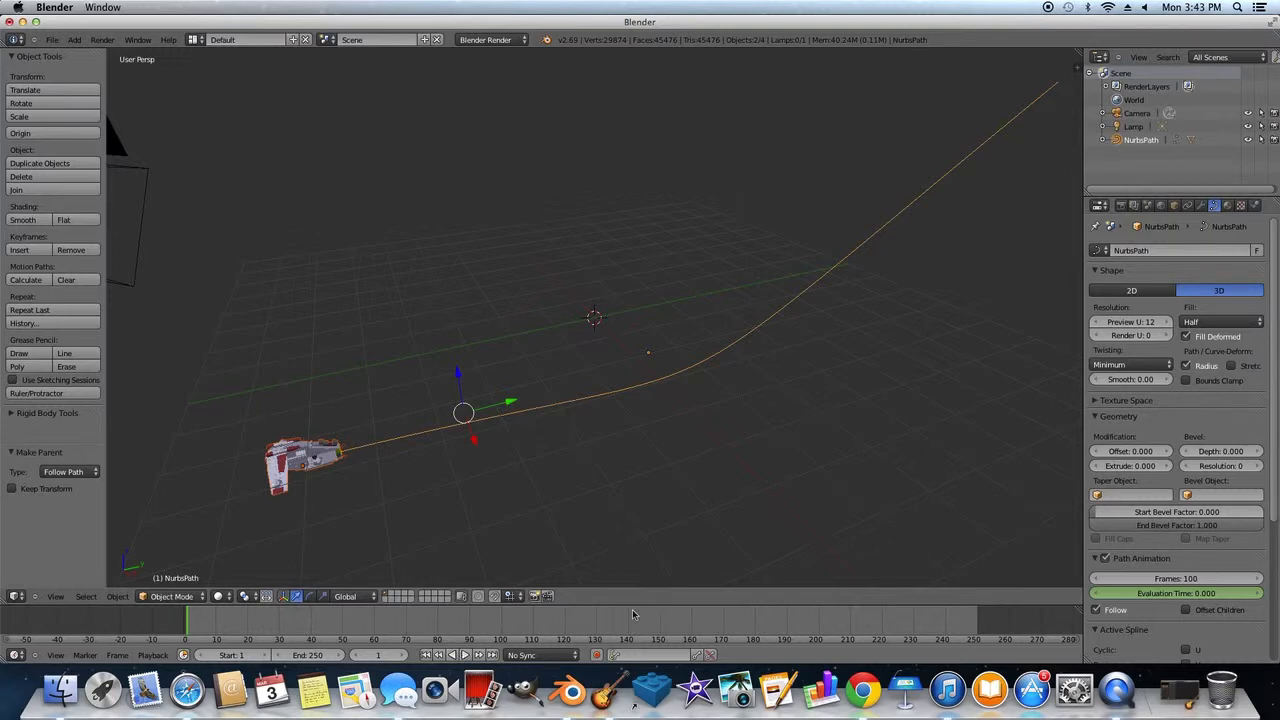
Play and stop the timeline twice to watch the Gunship fly along the path to its far end.
left_click(464, 656)
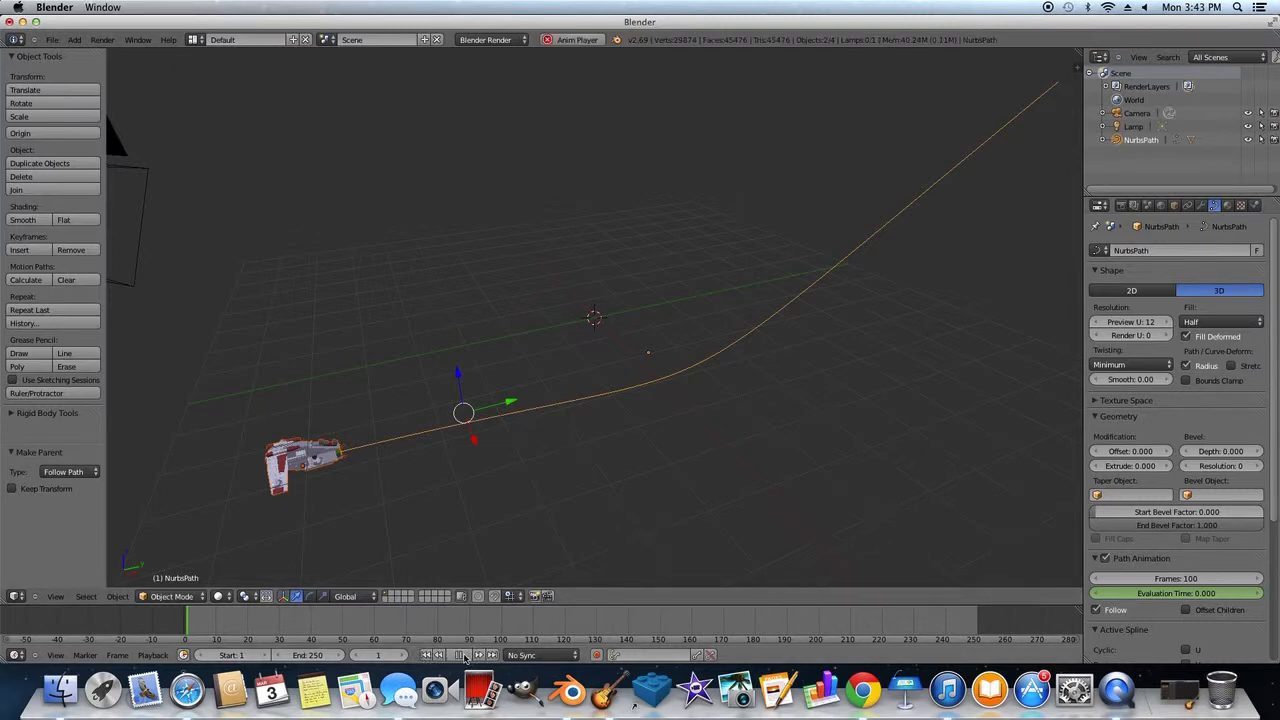
left_click(464, 656)
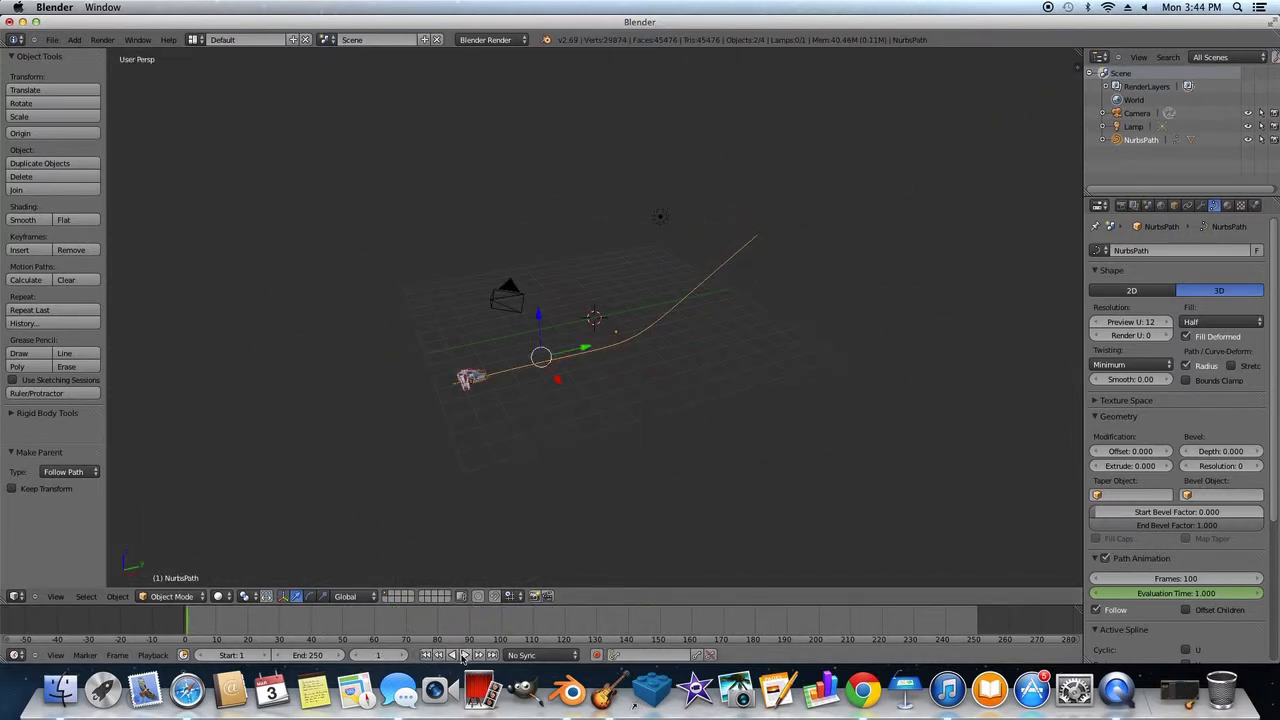
left_click(464, 656)
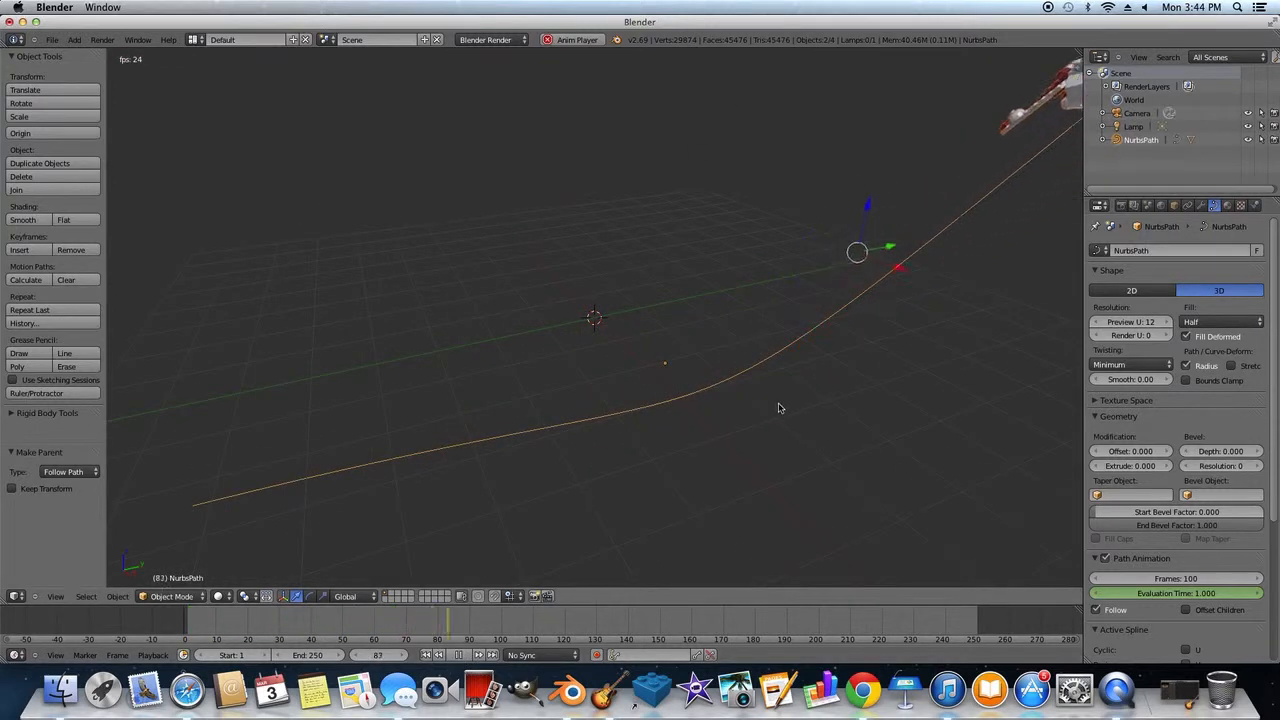
left_click(470, 656)
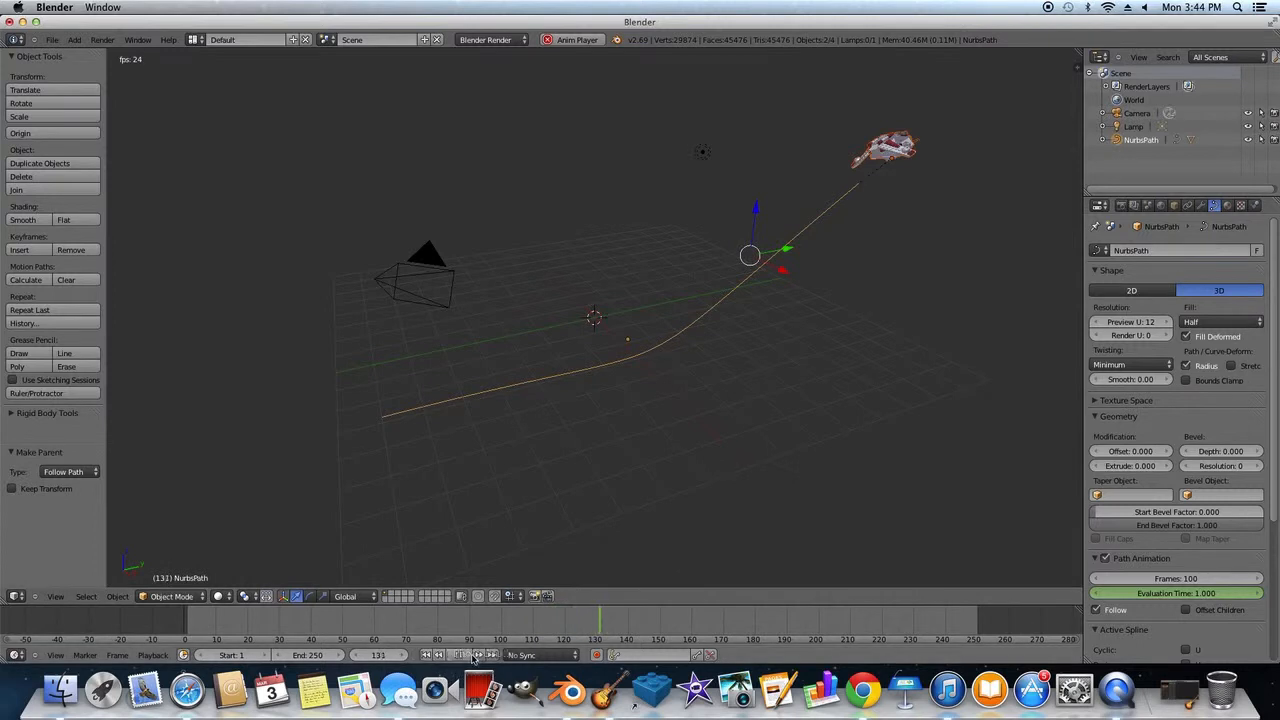
left_click(52, 40)
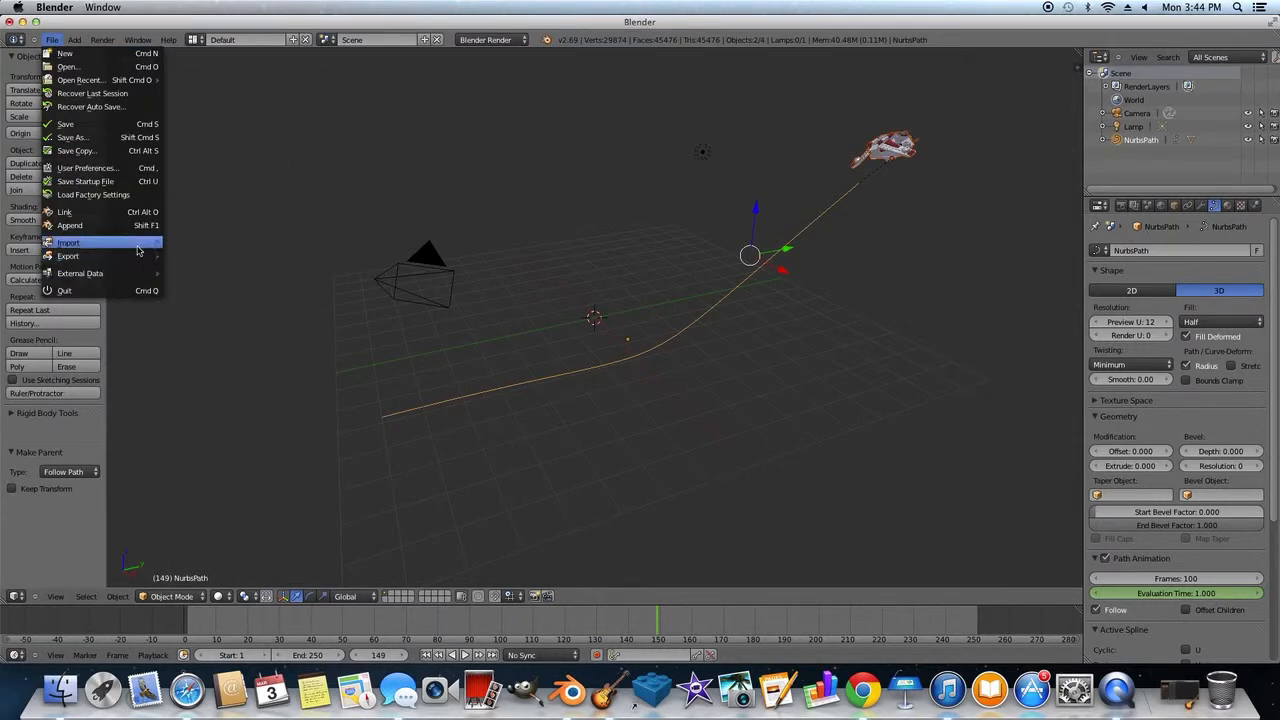
Import a second Republic Gunship .3ds model at the scene origin.
left_click(68, 242)
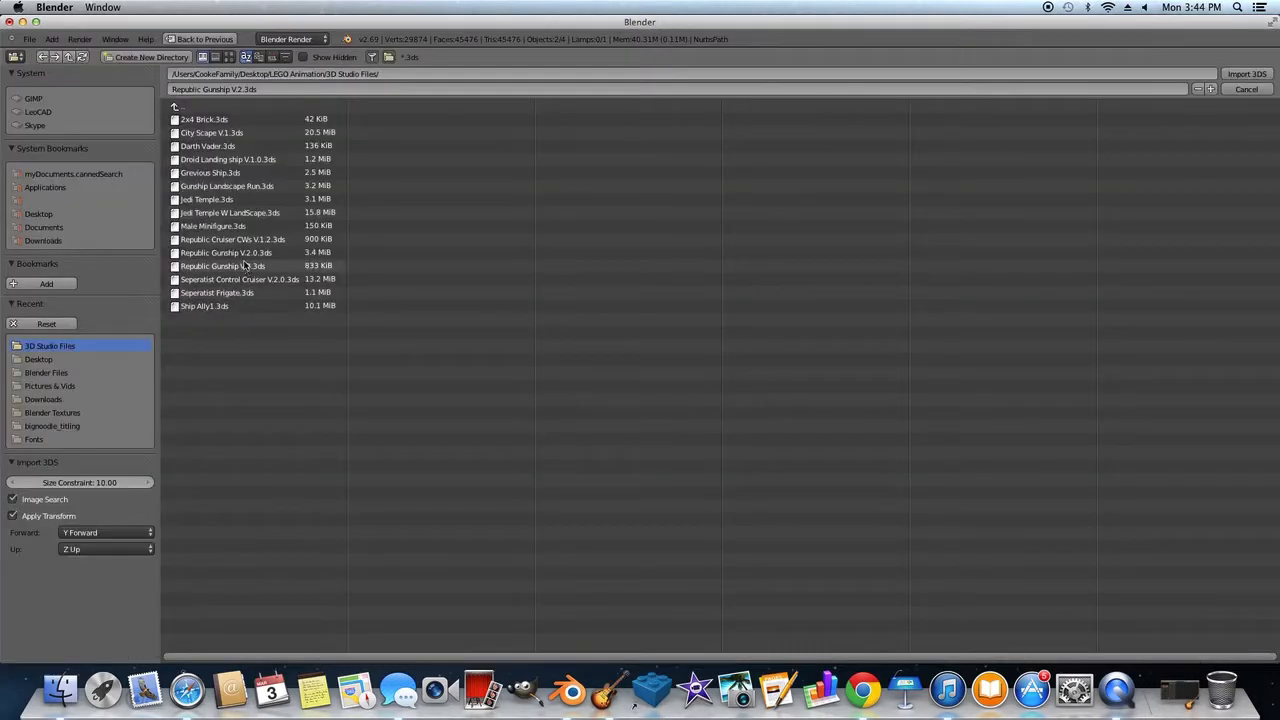
left_click(222, 264)
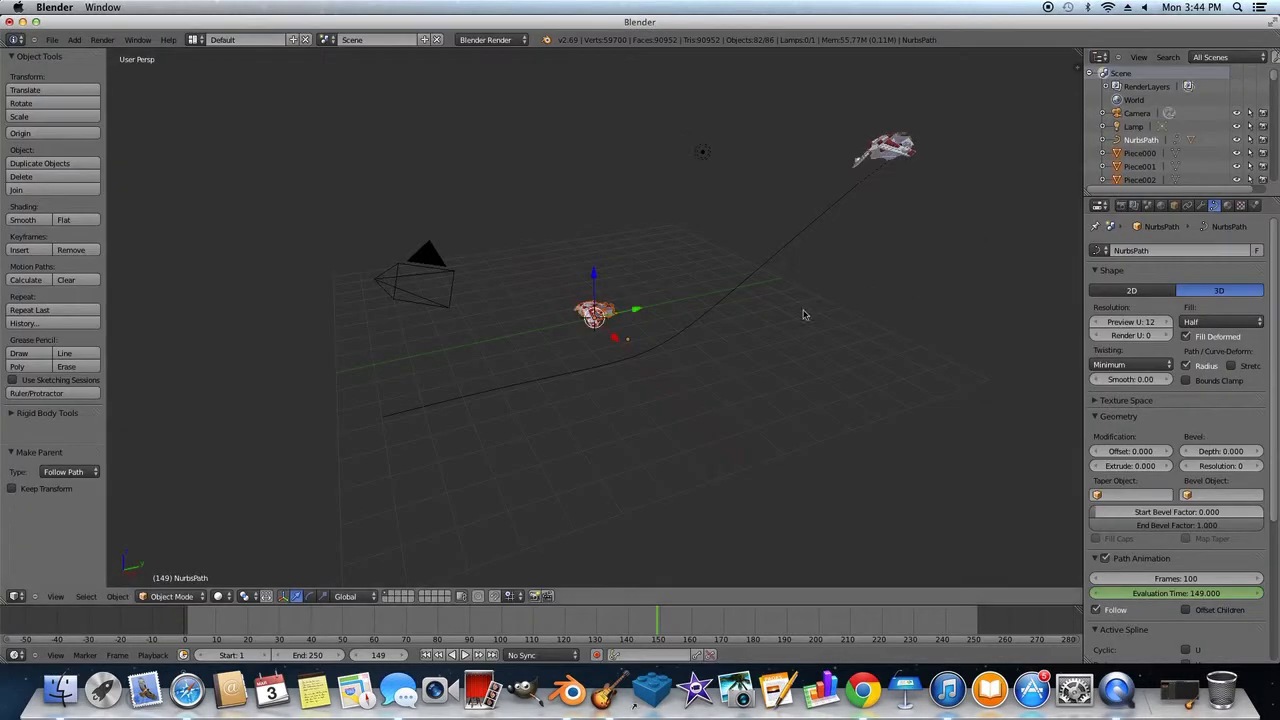
mouse_move(264, 288)
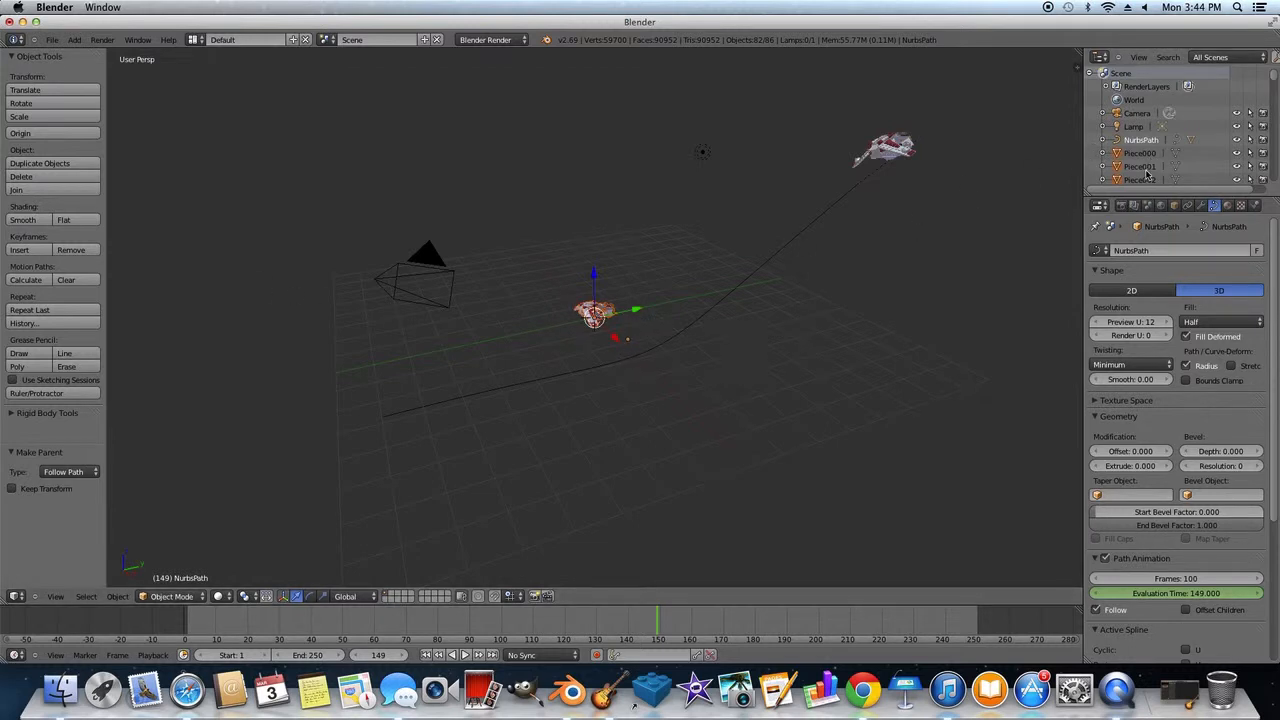
Select the second gunship, place it below the path and keyframe its location.
left_click(1140, 152)
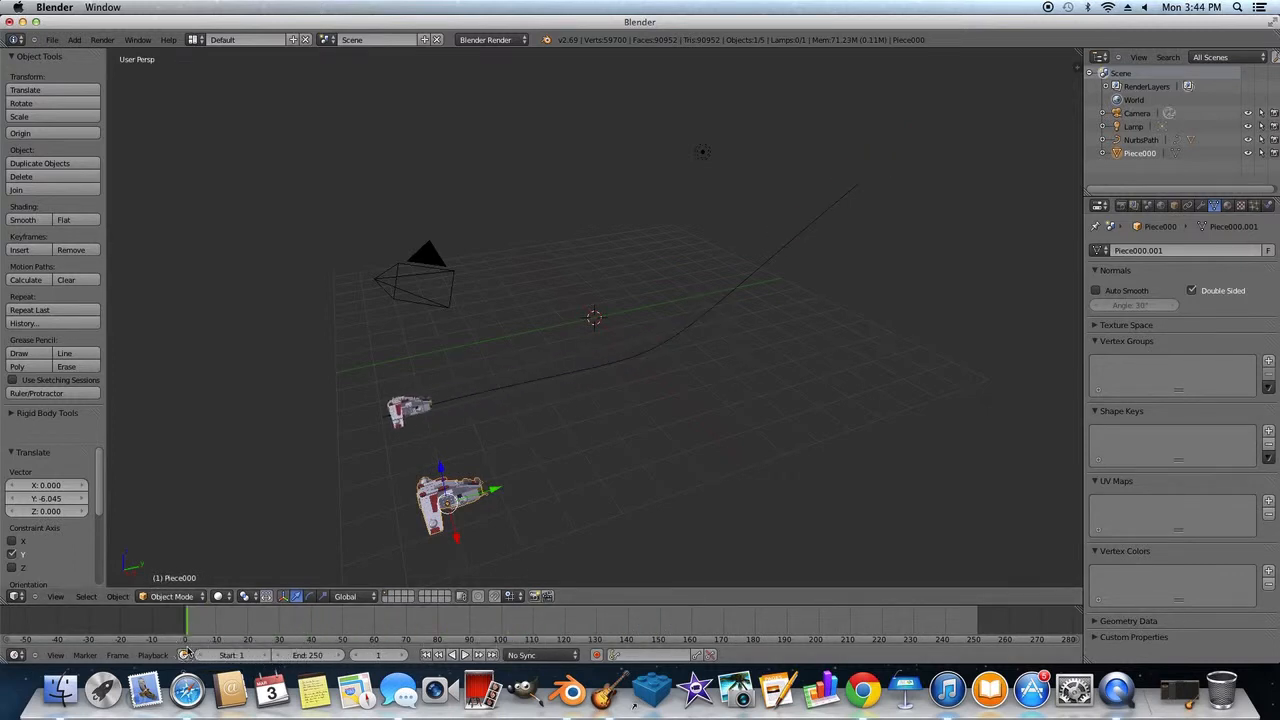
left_click(18, 250)
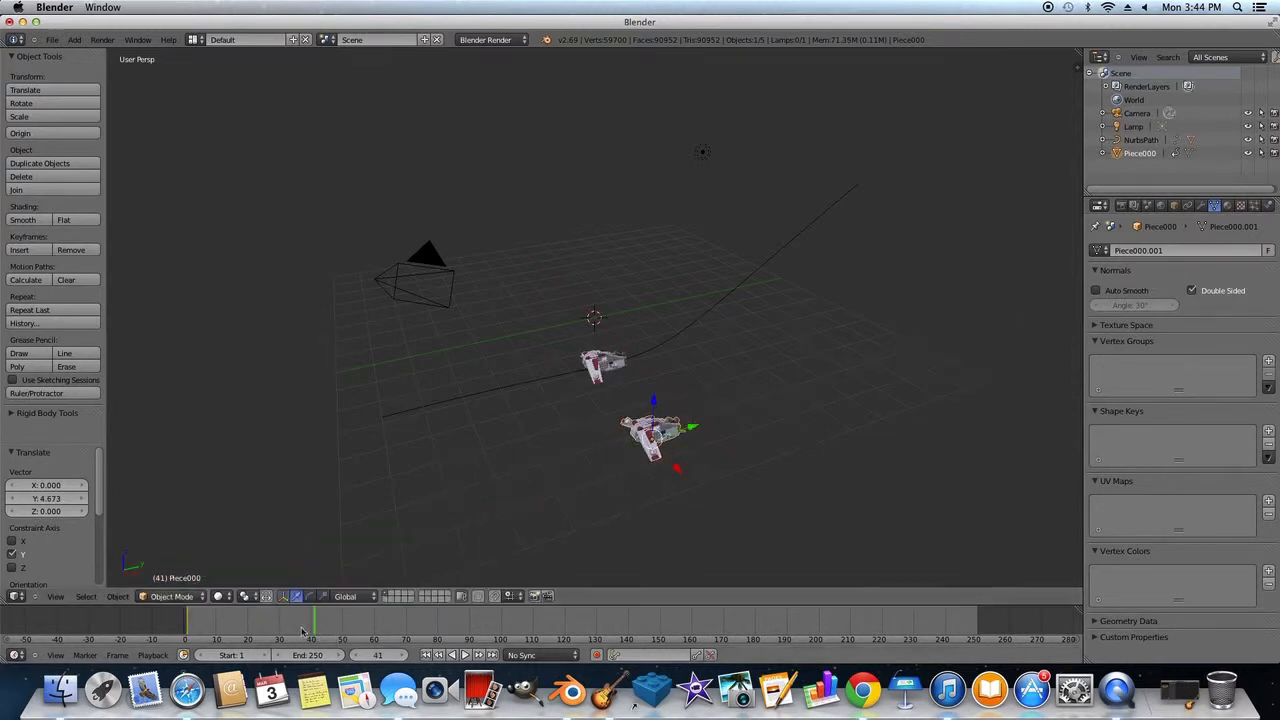
left_click(16, 250)
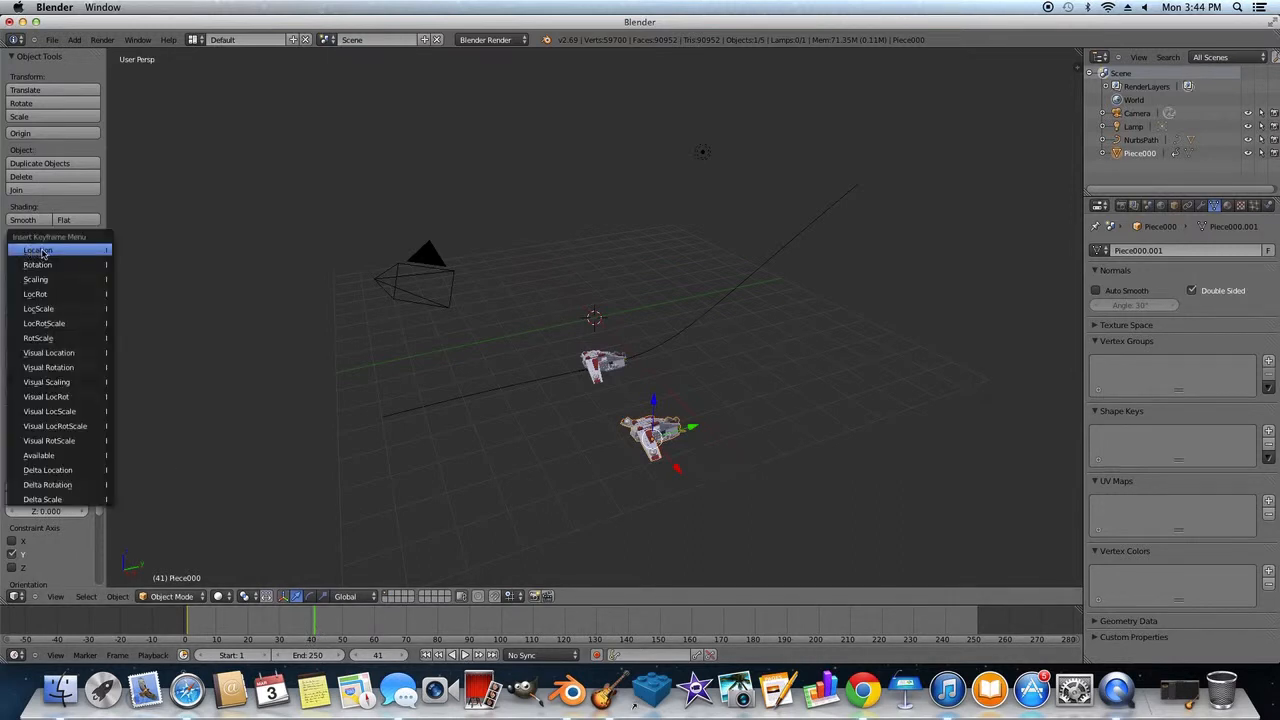
left_click(36, 250)
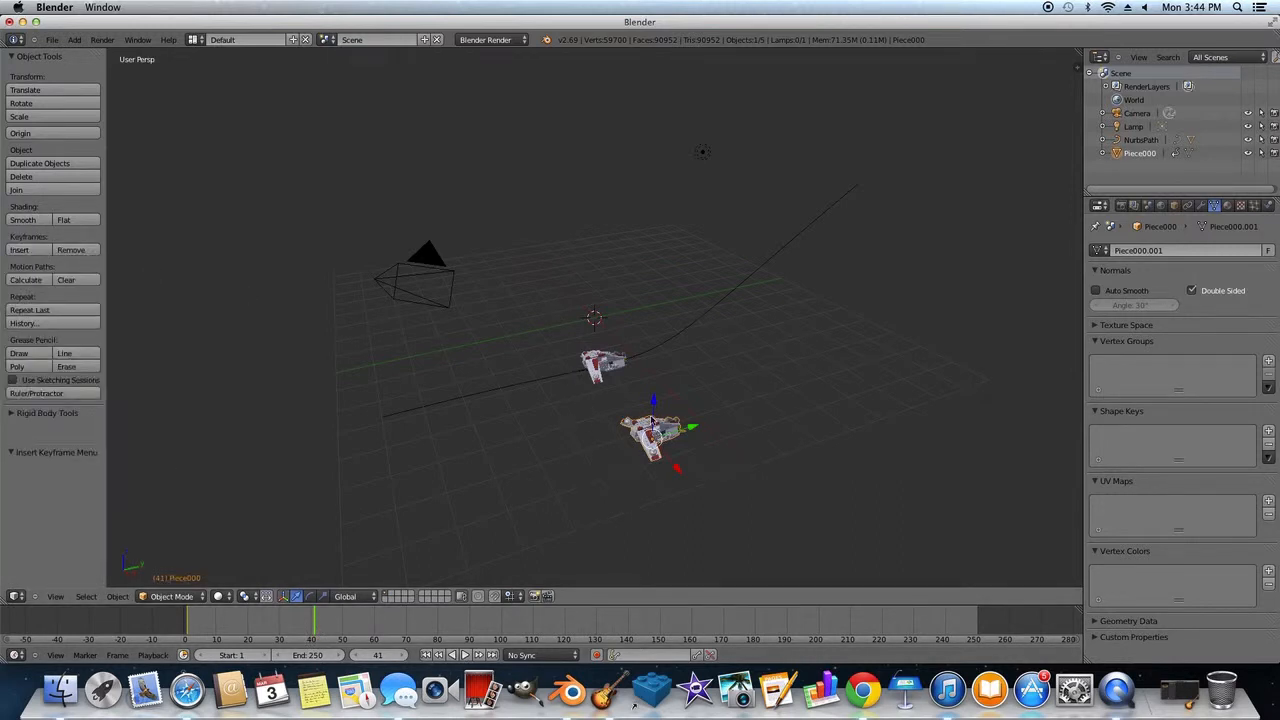
left_click(320, 624)
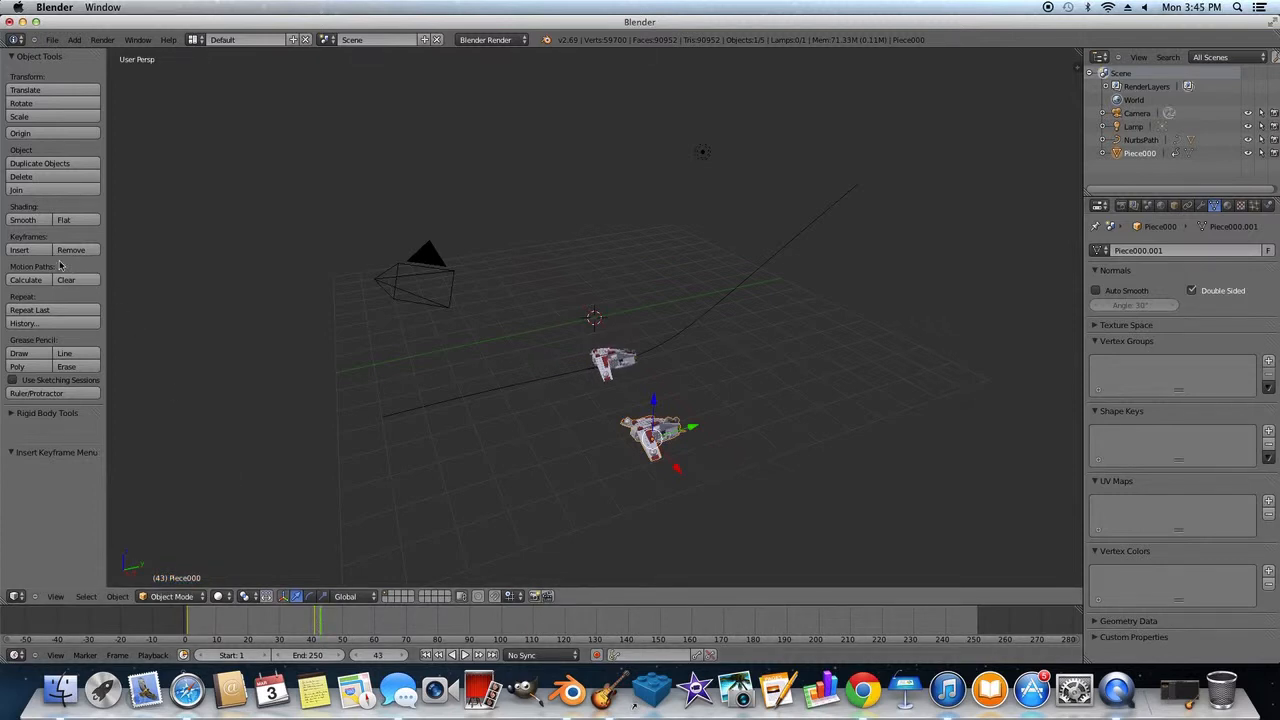
mouse_move(568, 408)
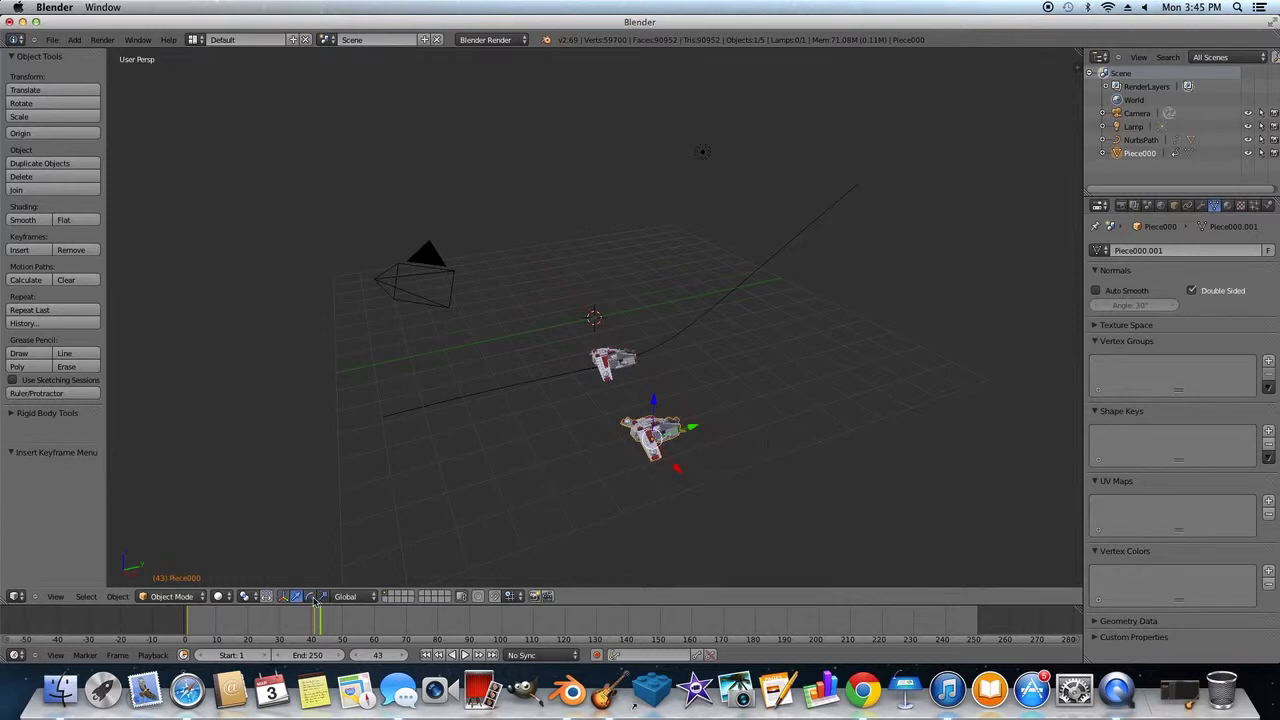
Keyframe the second gunship's rotation and check the result in timeline playback.
left_click(464, 656)
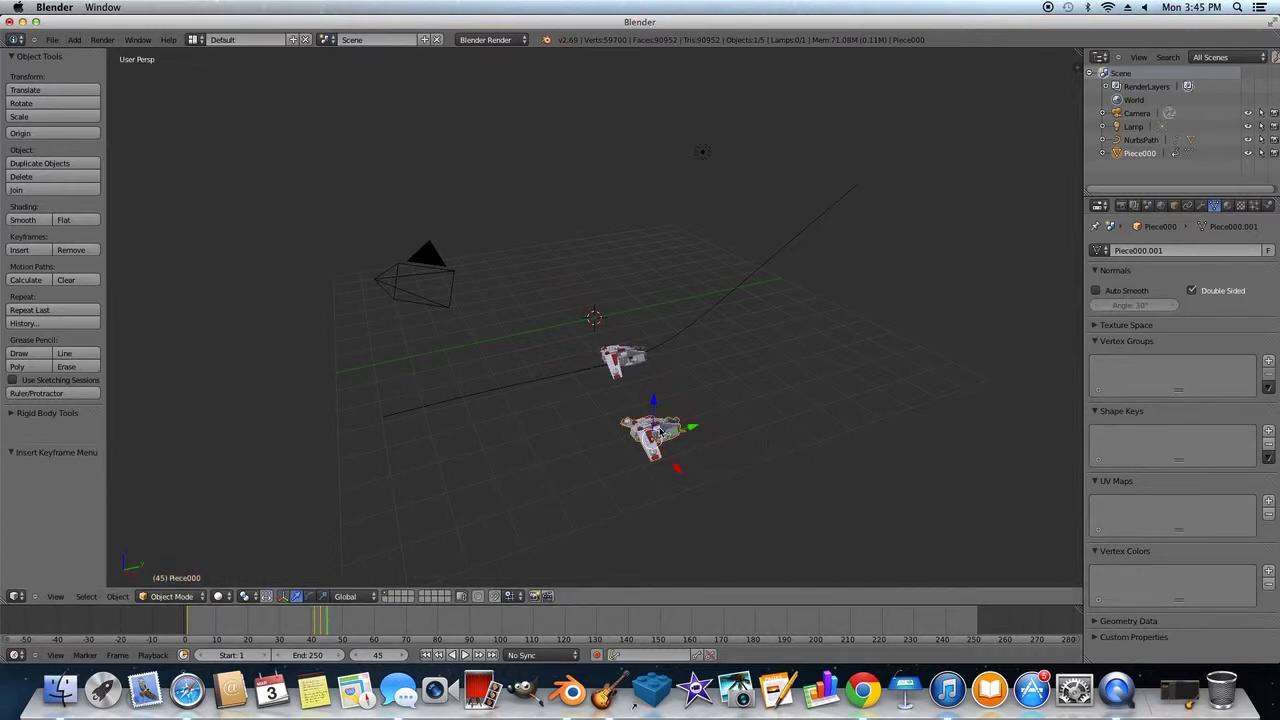
left_click(310, 596)
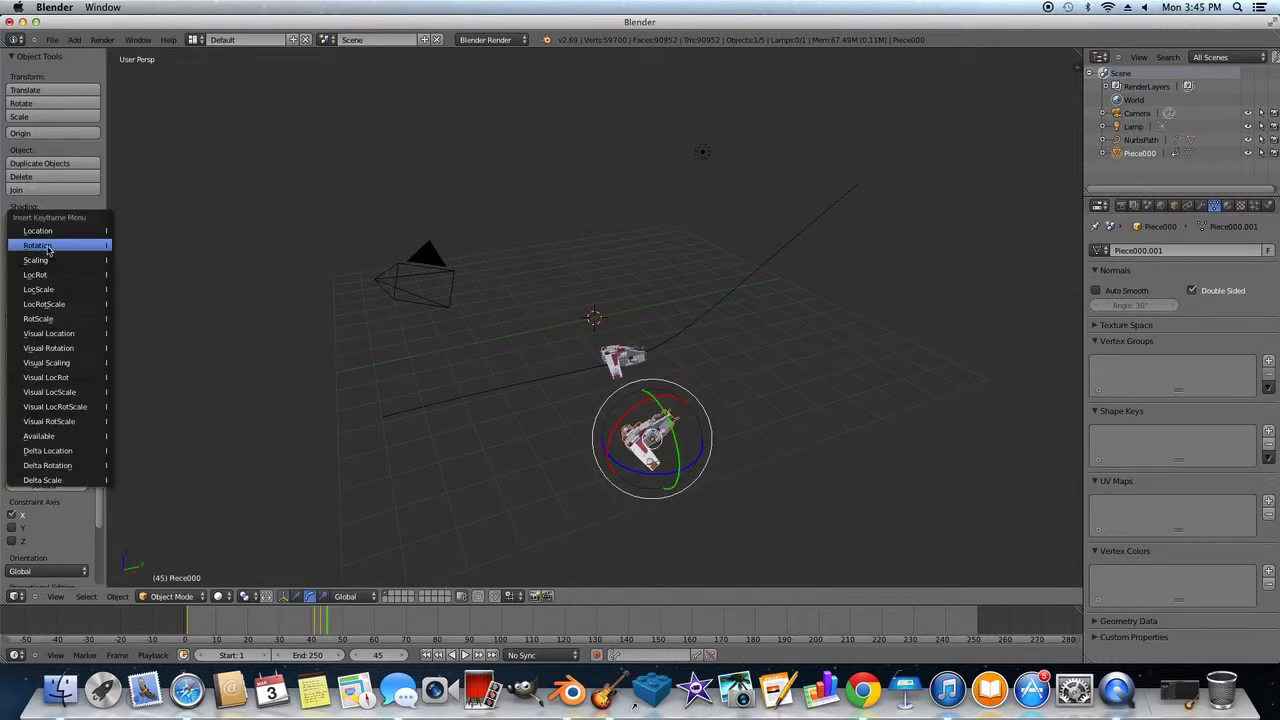
left_click(38, 244)
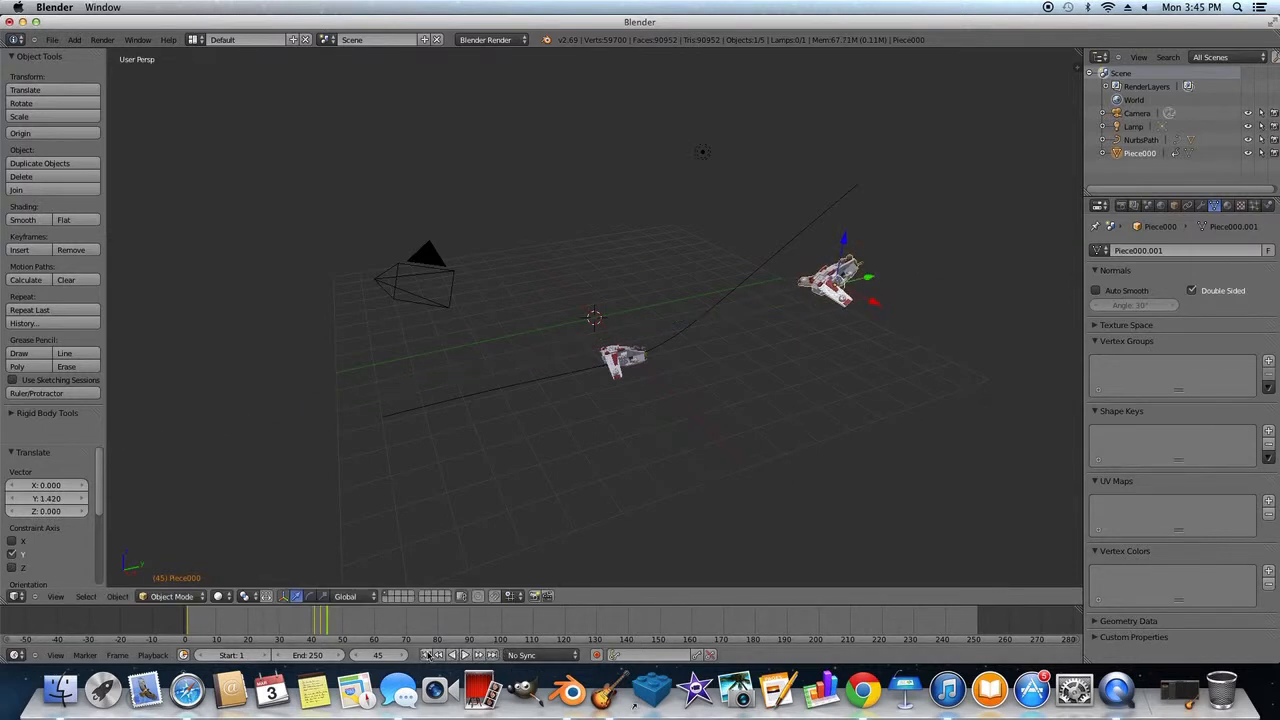
left_click(464, 656)
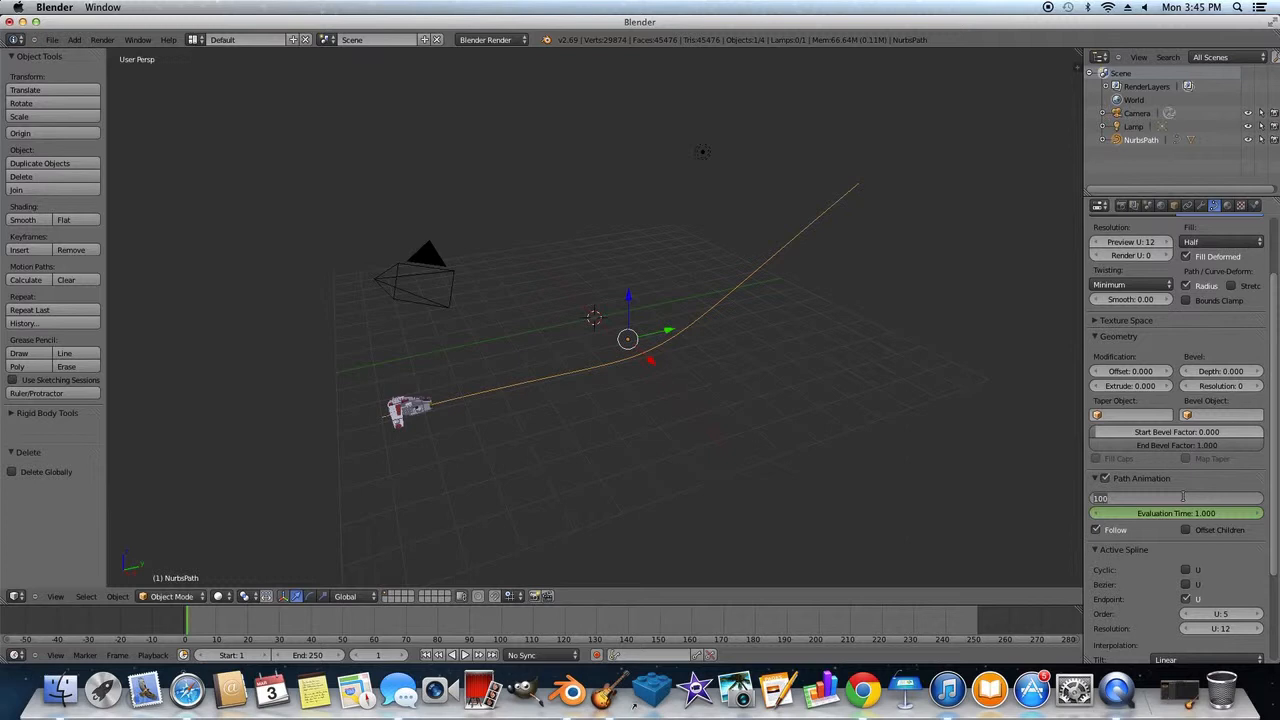
Set the path animation to 25 frames and preview the gunship moving partway along the curve.
left_click(1140, 498)
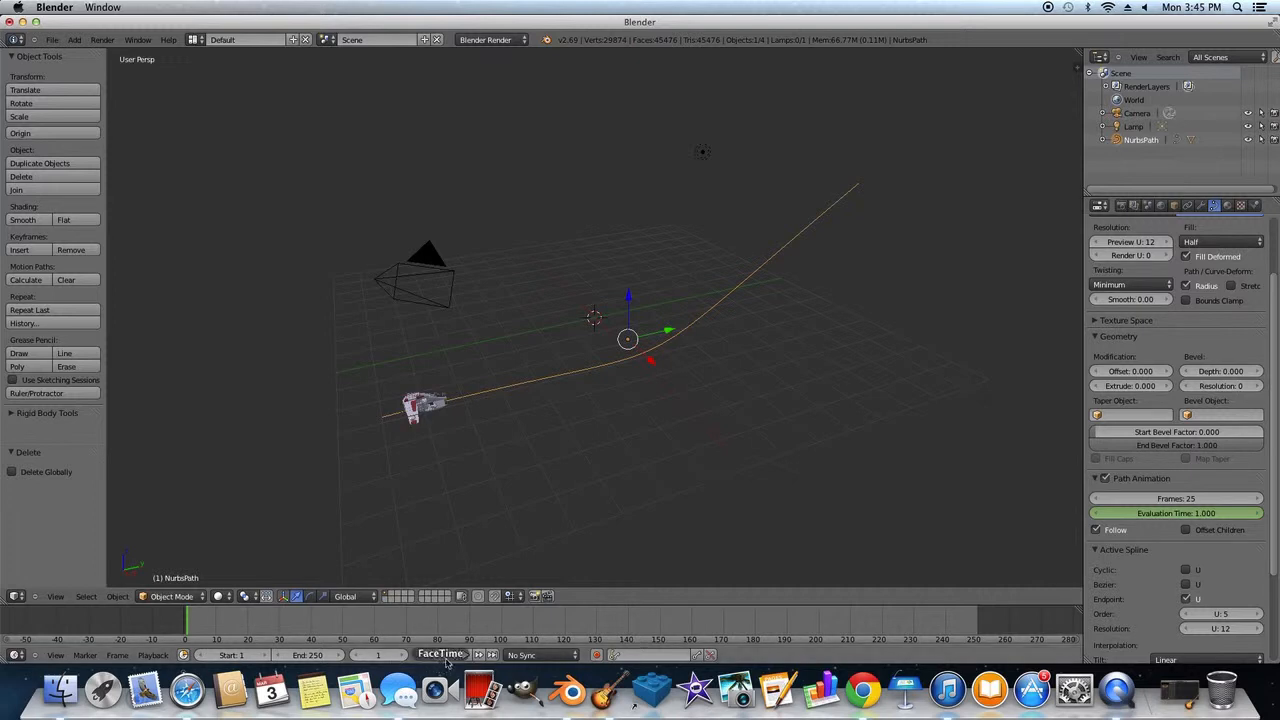
left_click(460, 656)
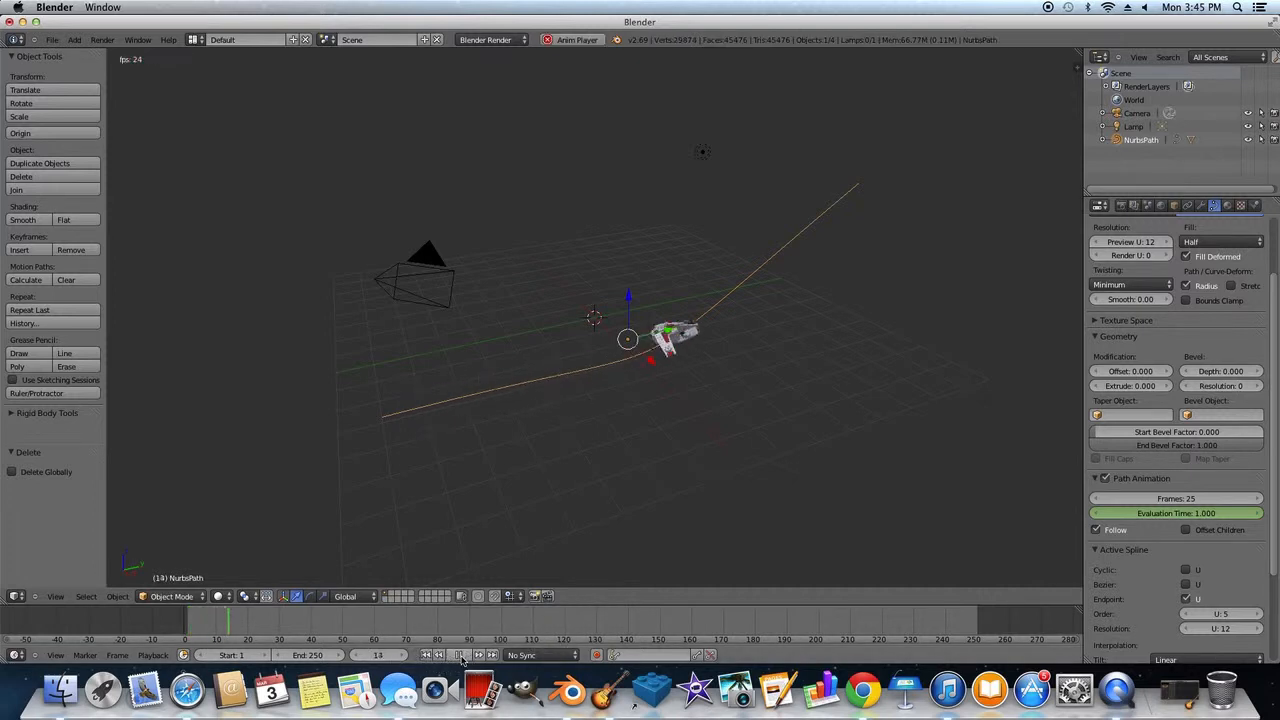
left_click(464, 656)
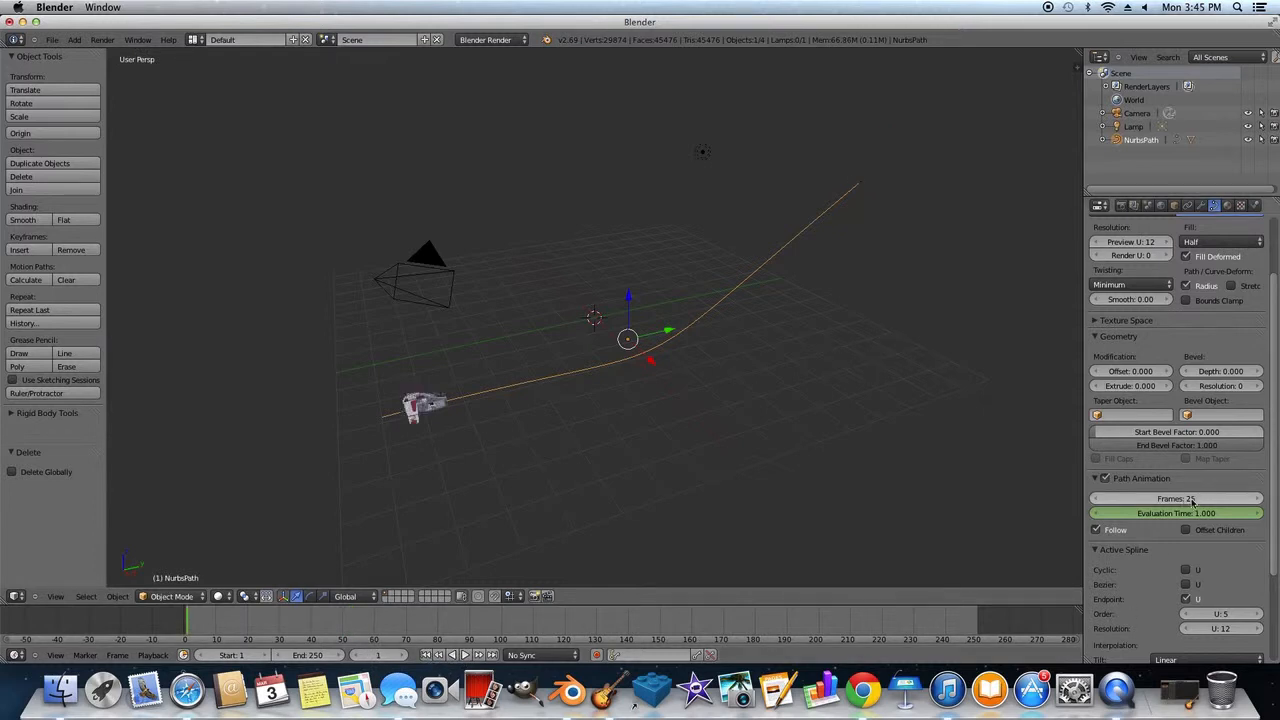
left_click(464, 656)
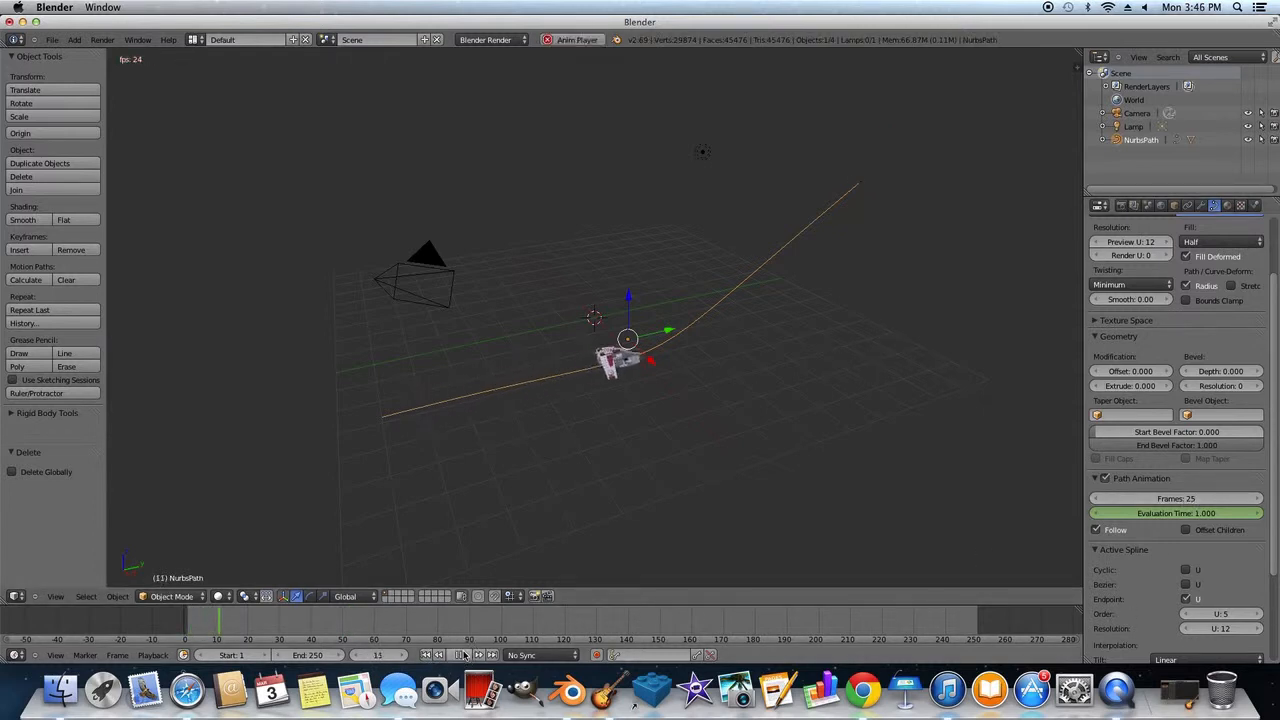
Set the scene end frame to 25, keyframe Evaluation Time and replay from frame 1.
left_click(464, 656)
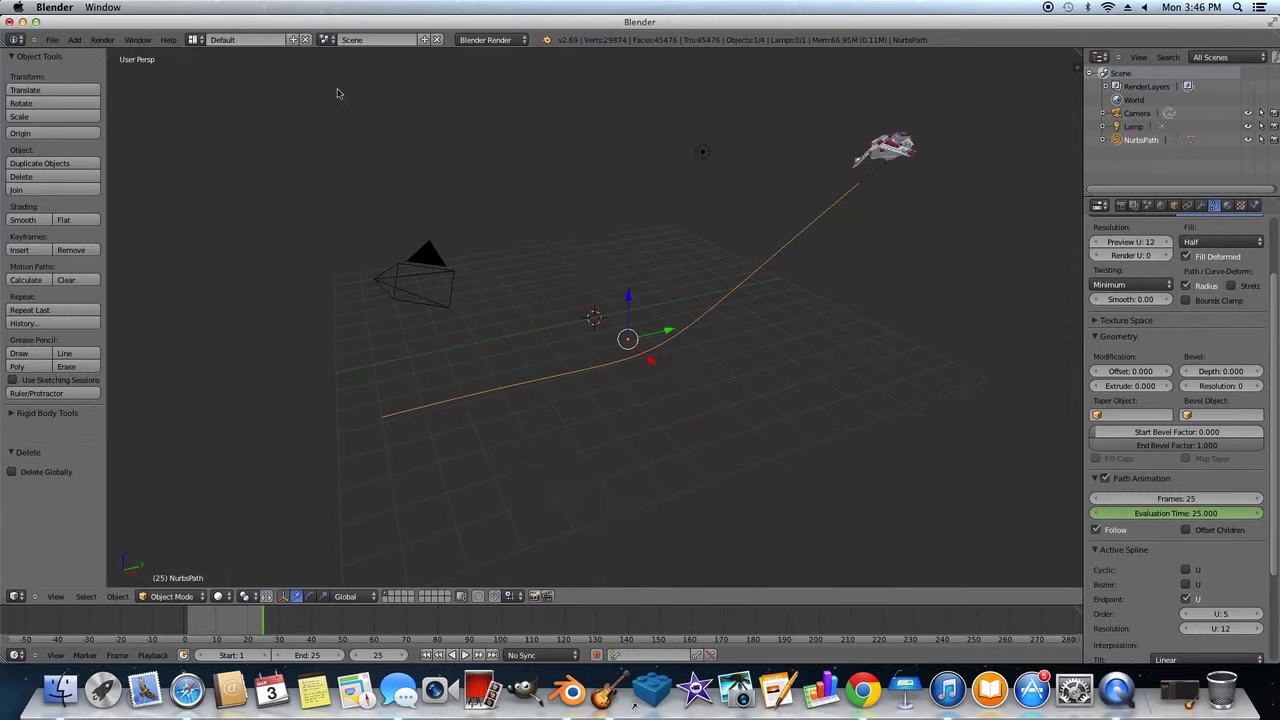
left_click(102, 40)
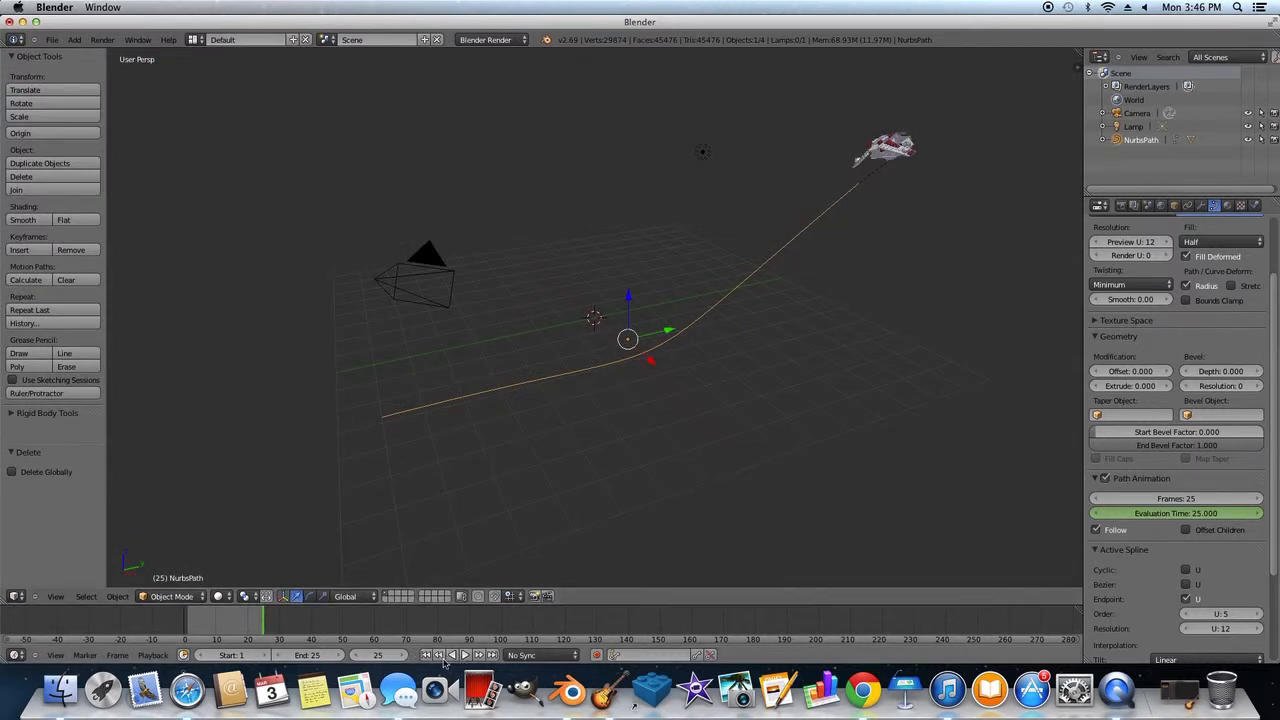
left_click(424, 656)
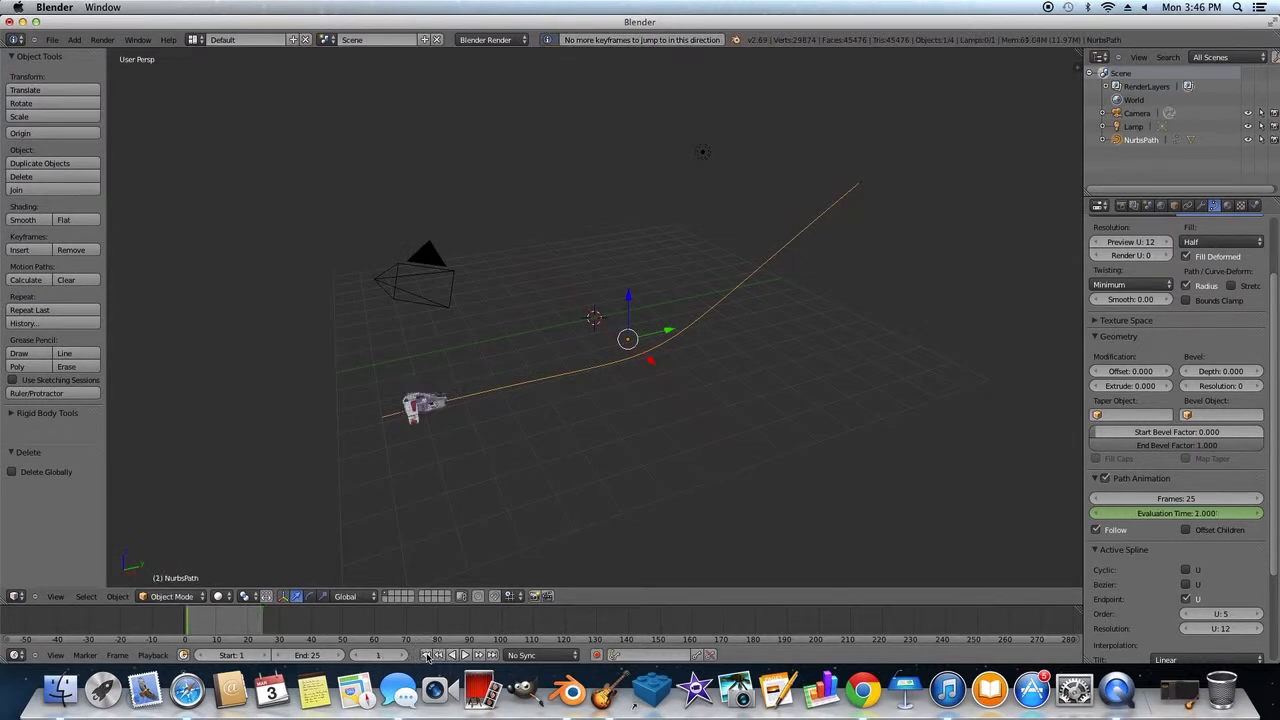
left_click(464, 656)
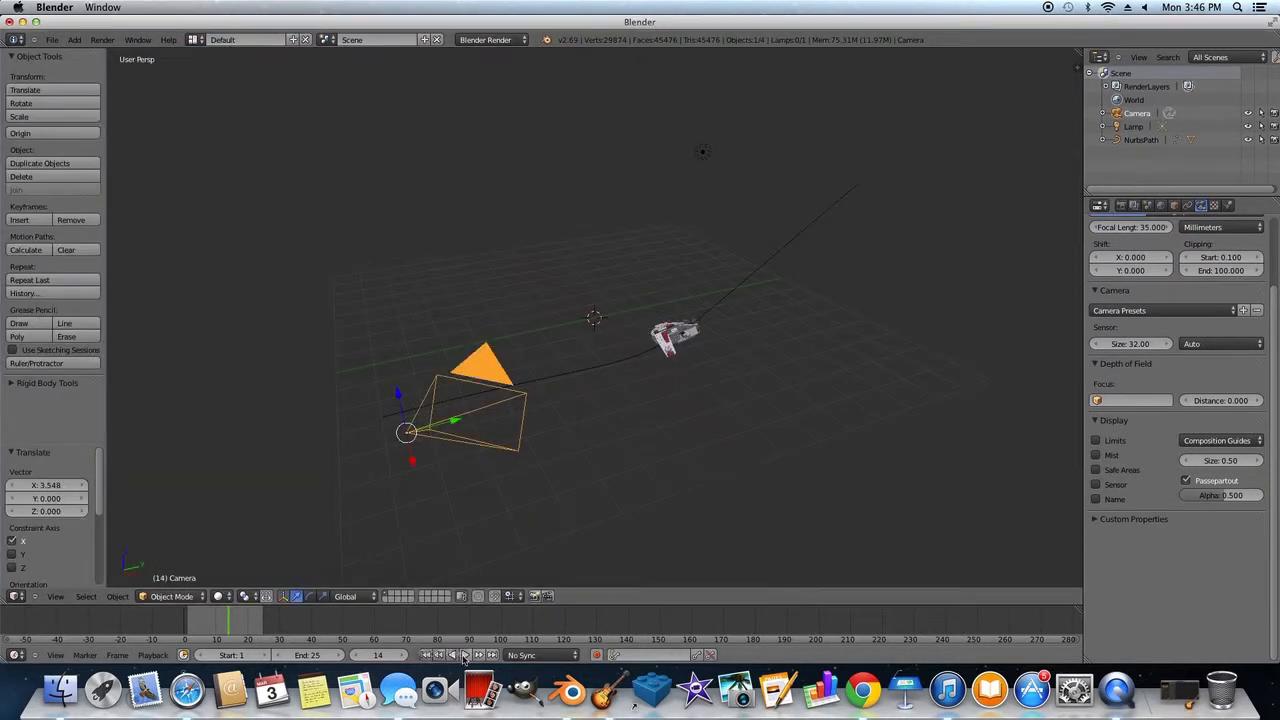
Select the Camera object and move it in close to the scene centre.
left_click(100, 40)
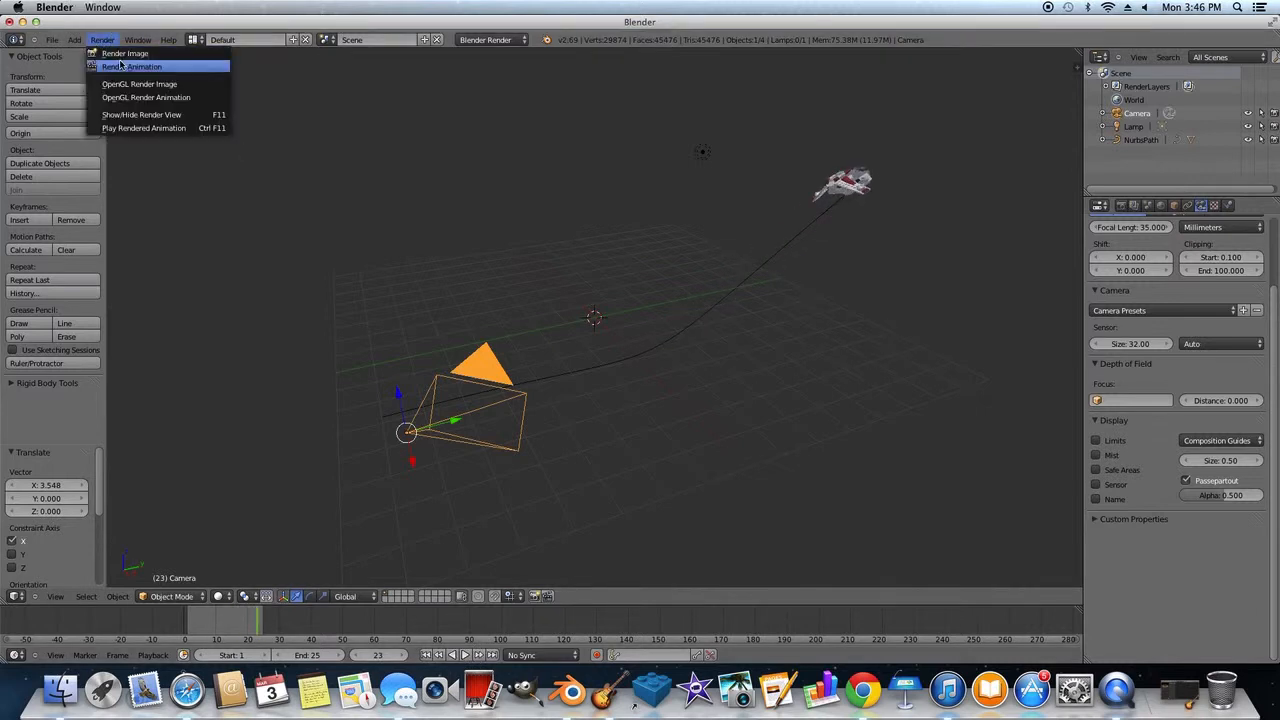
left_click(124, 52)
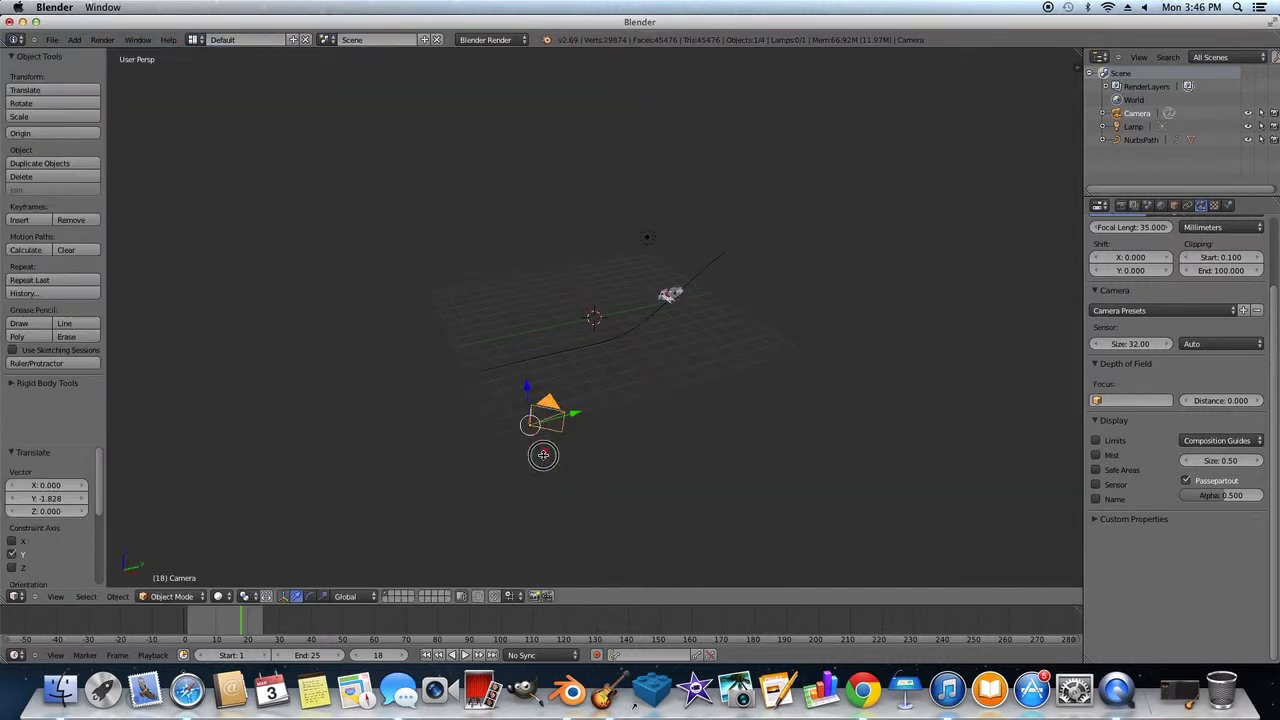
left_click(100, 40)
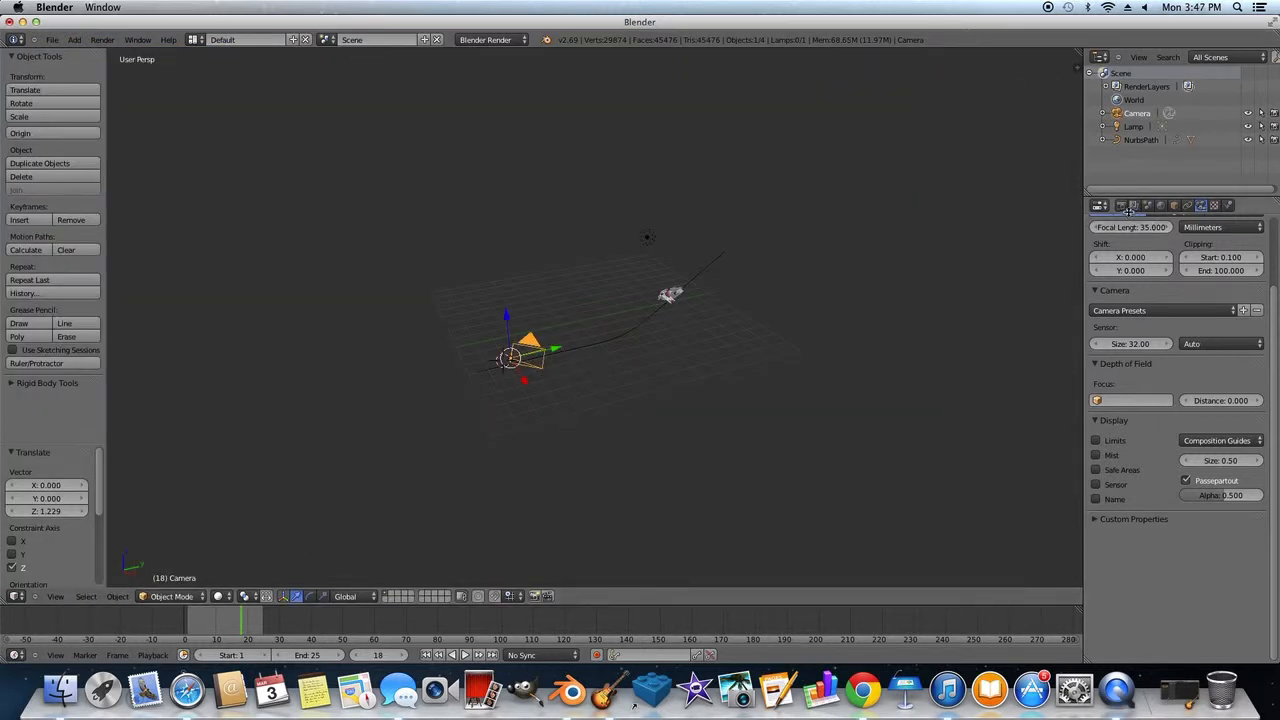
Set the render output folder to Desktop and the file format to AVI Raw.
left_click(1100, 206)
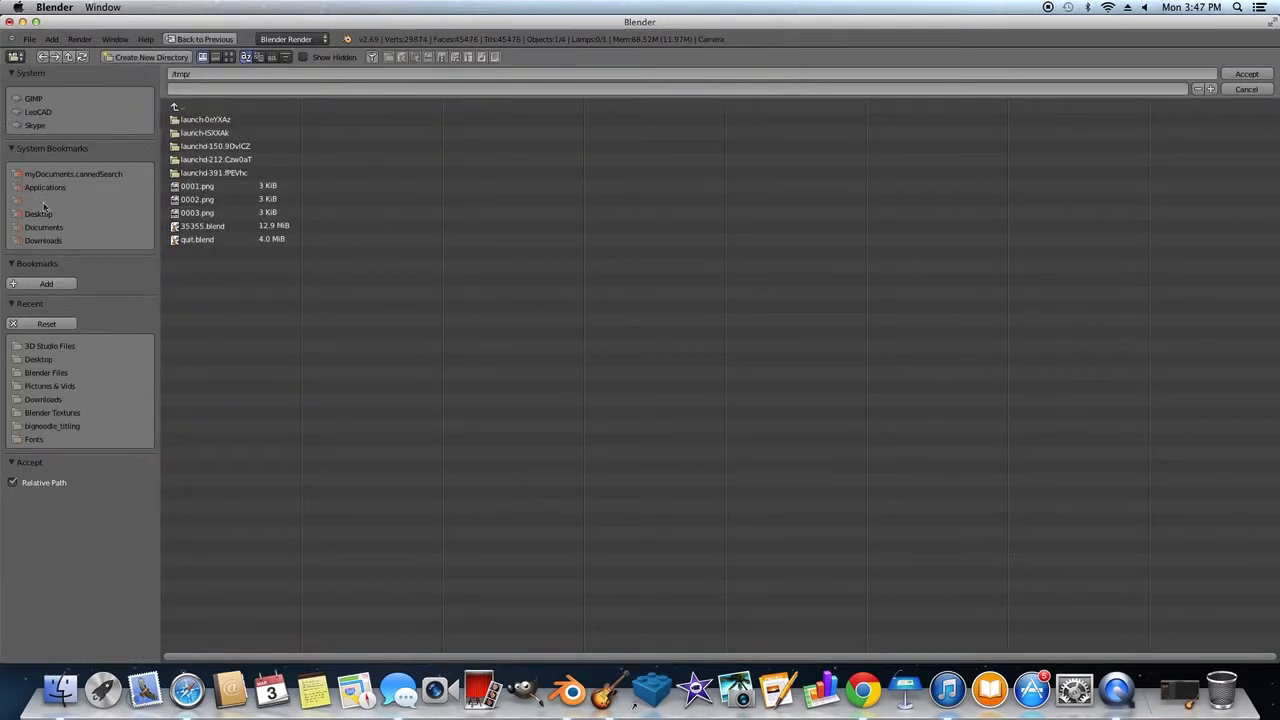
left_click(1246, 88)
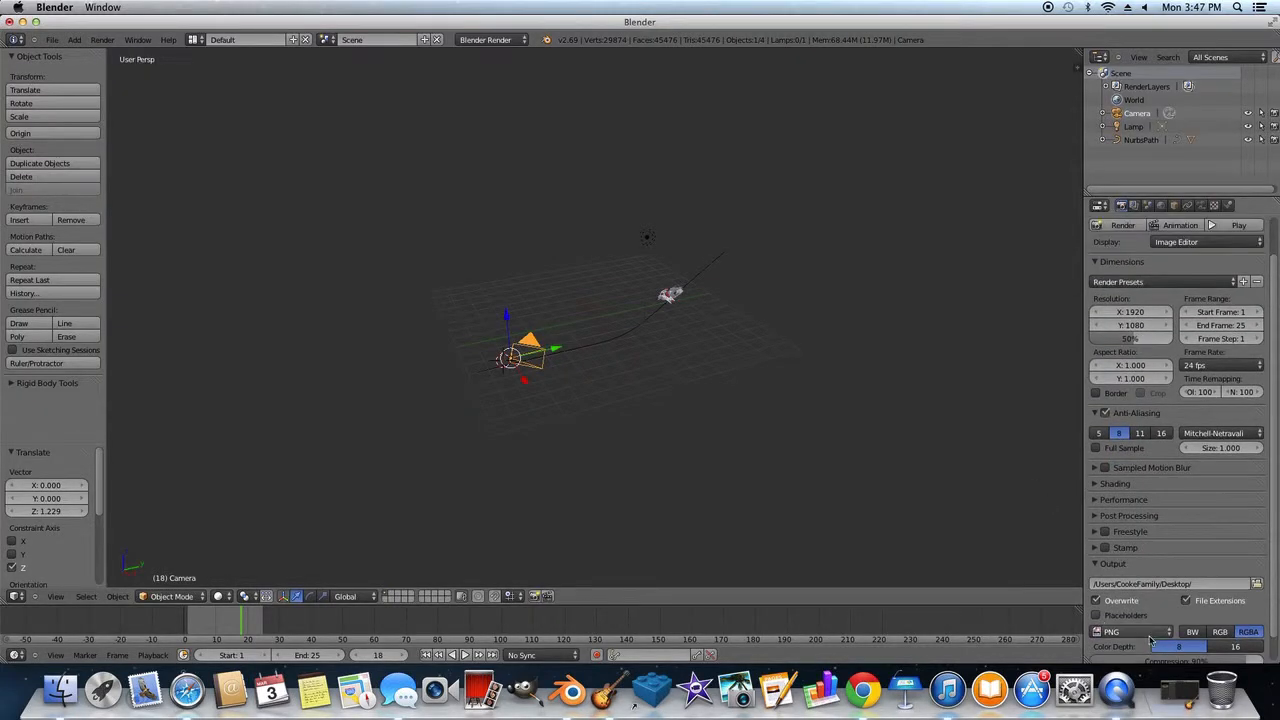
left_click(1130, 632)
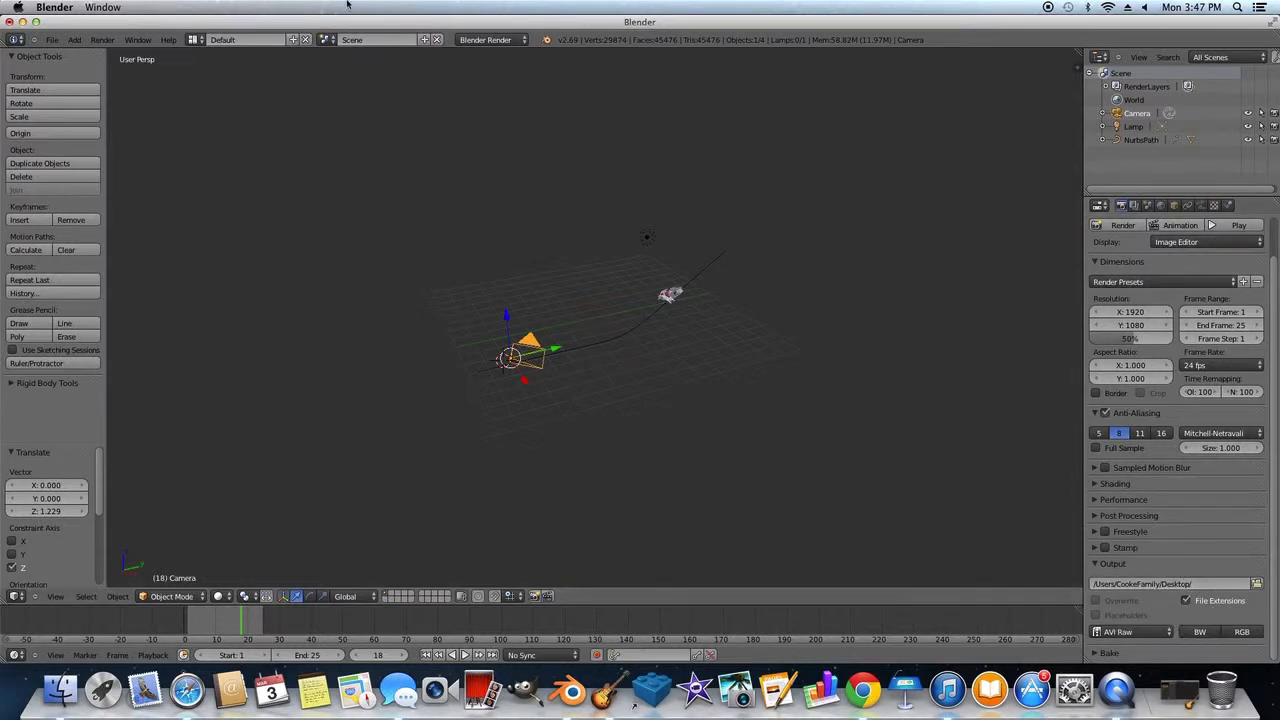
Render the full 25-frame animation via Render > Render Animation.
left_click(100, 40)
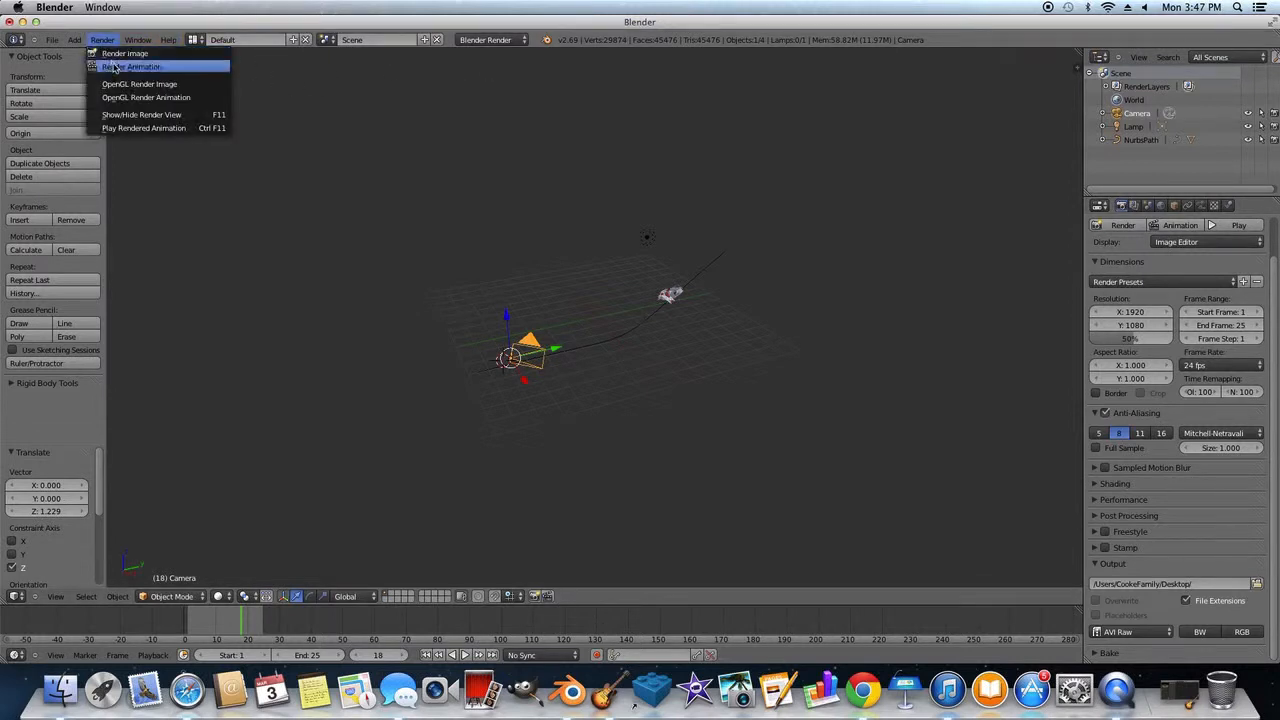
left_click(130, 66)
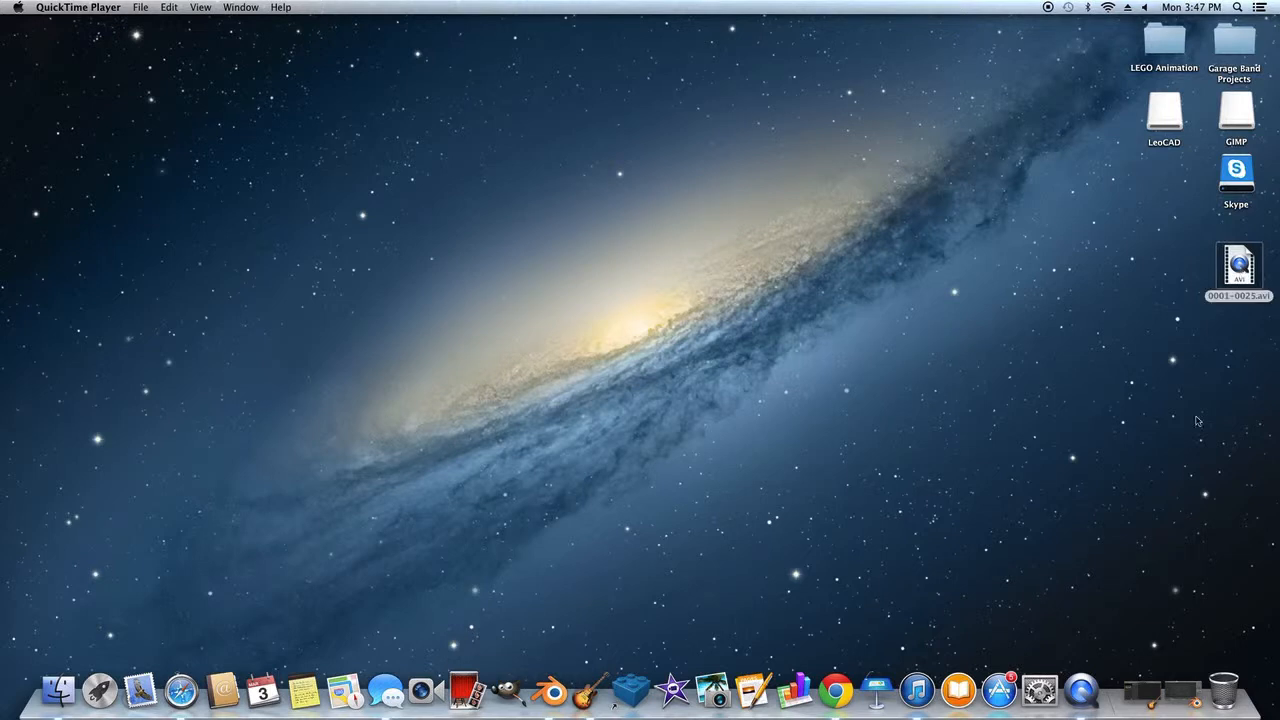
mouse_move(1232, 420)
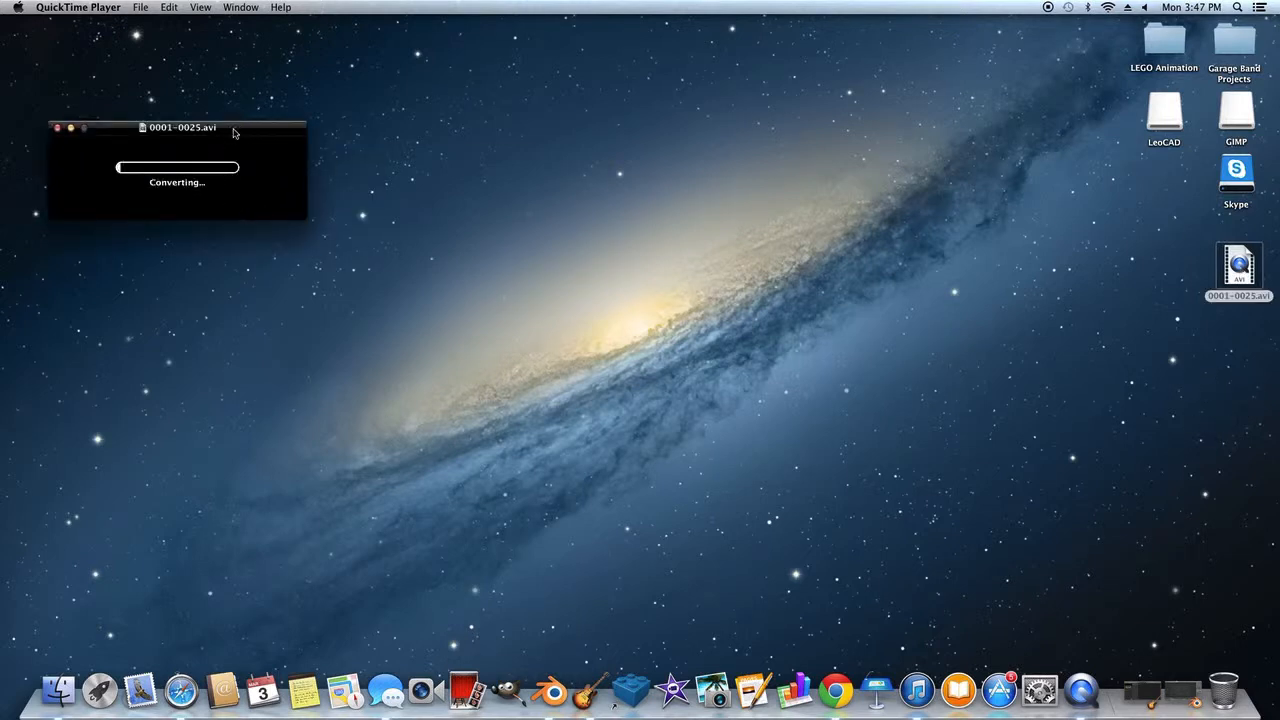
Open 0001-0025.avi from the desktop in QuickTime Player and play the converted movie.
left_click_drag(178, 128, 590, 210)
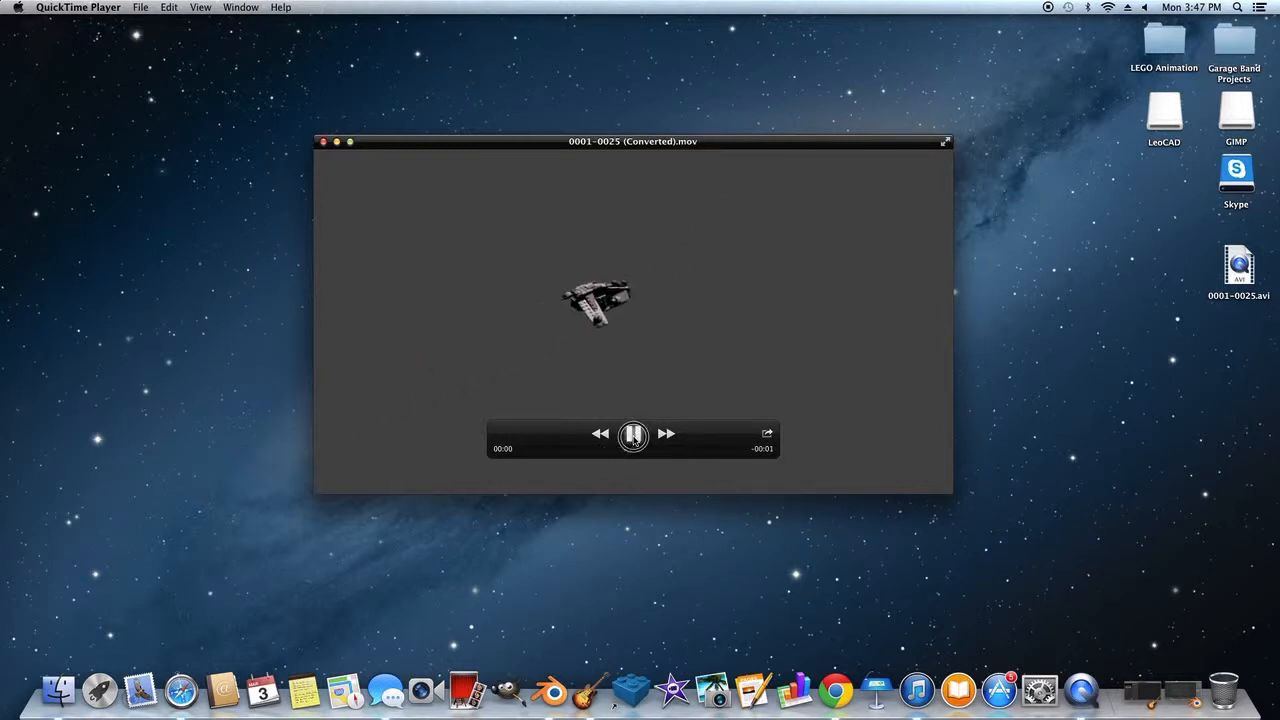
left_click(632, 436)
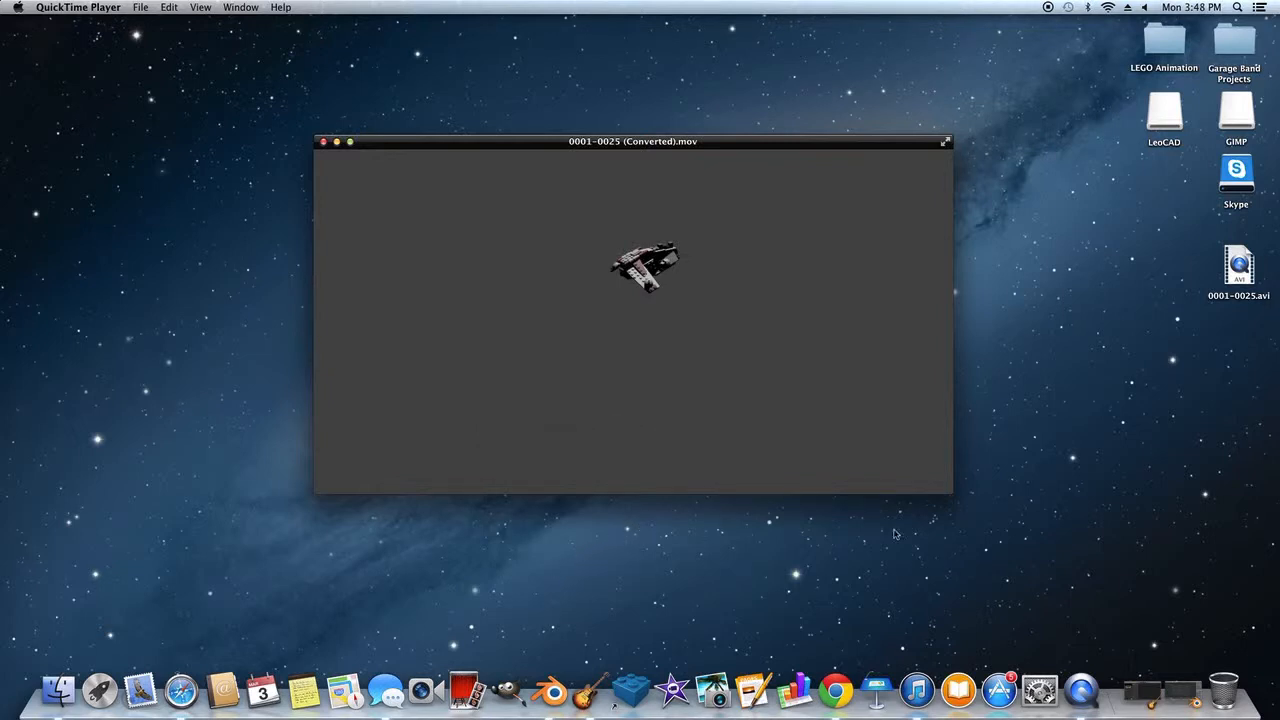
mouse_move(714, 640)
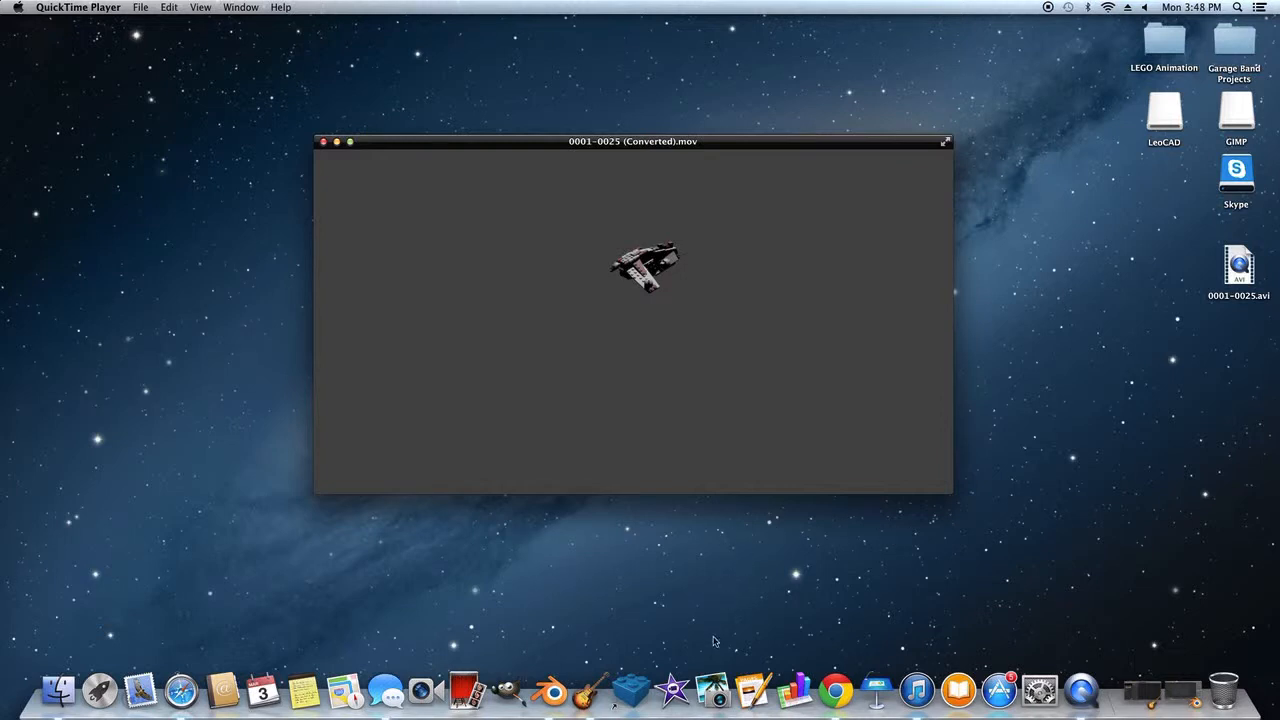
mouse_move(1070, 648)
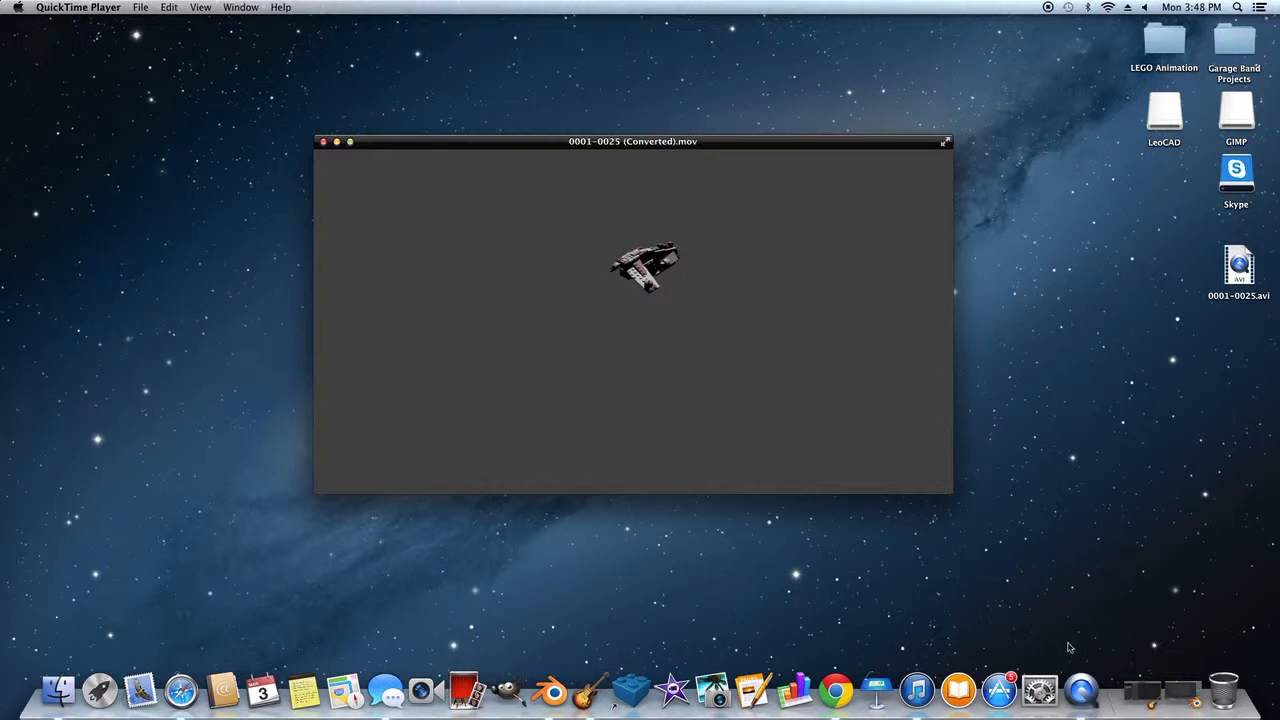